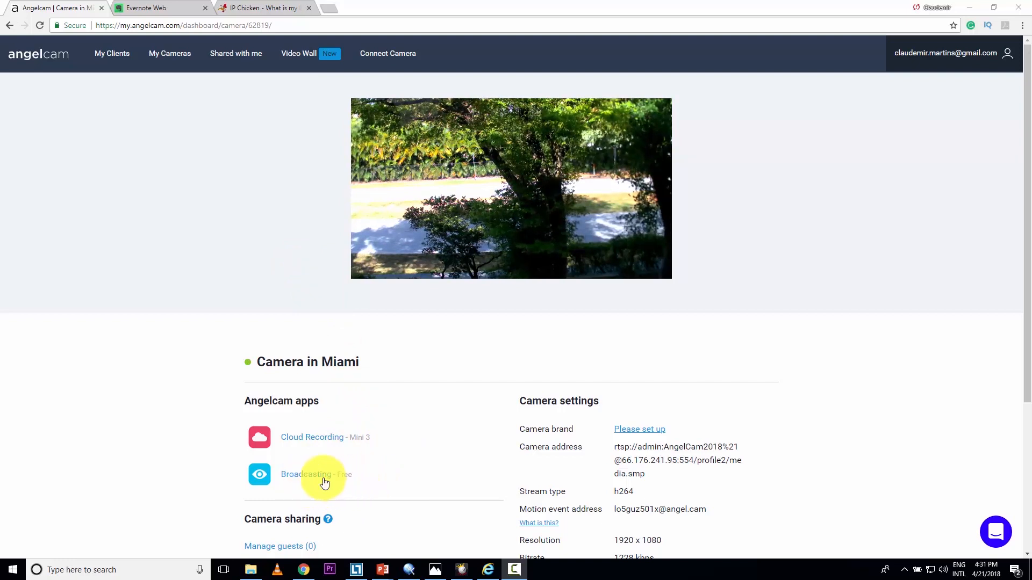
{"action": "mouse_move", "coordinate": [382, 482]}
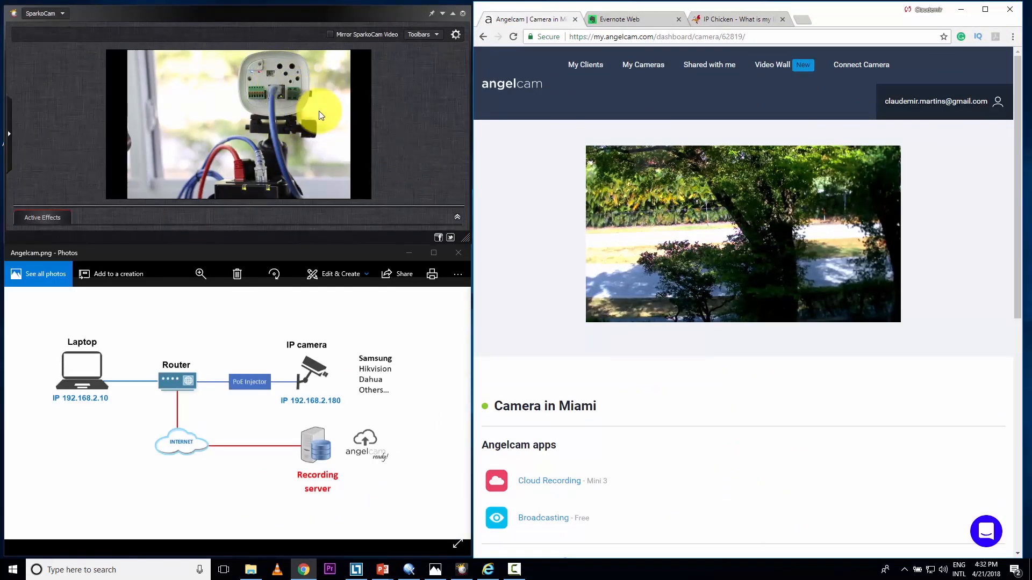
{"action": "mouse_move", "coordinate": [357, 417]}
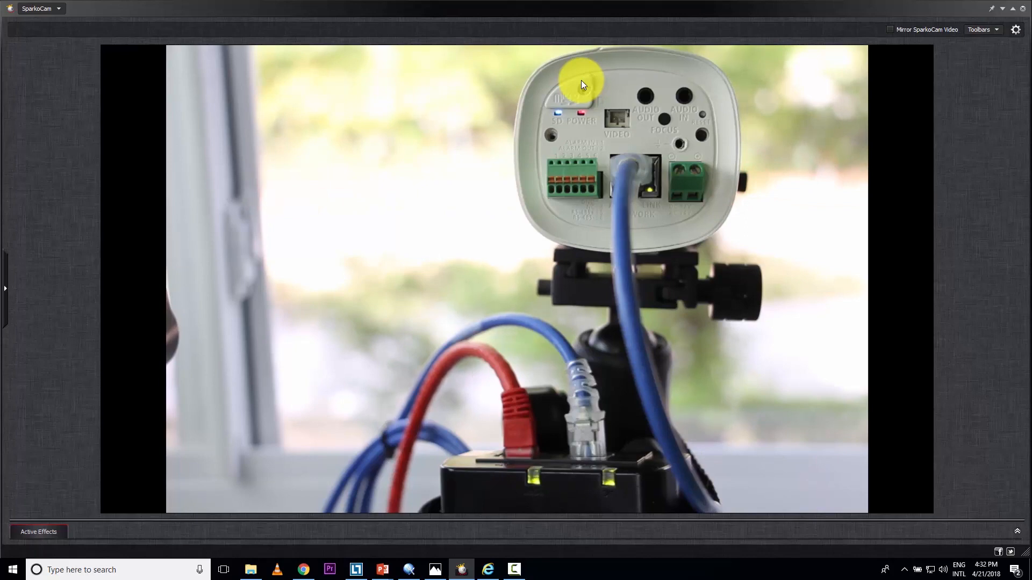
{"action": "mouse_move", "coordinate": [671, 204]}
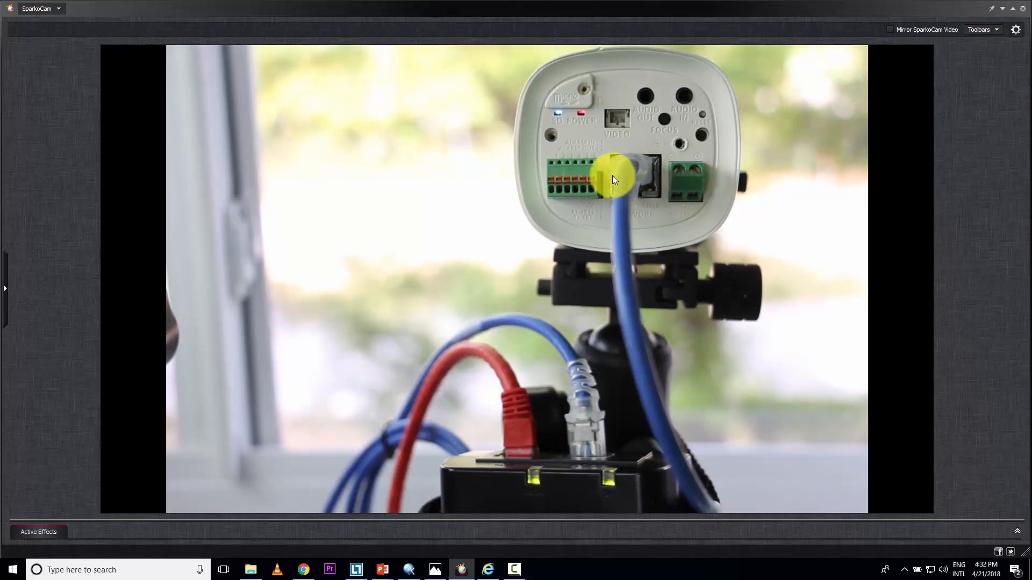
{"action": "mouse_move", "coordinate": [721, 490]}
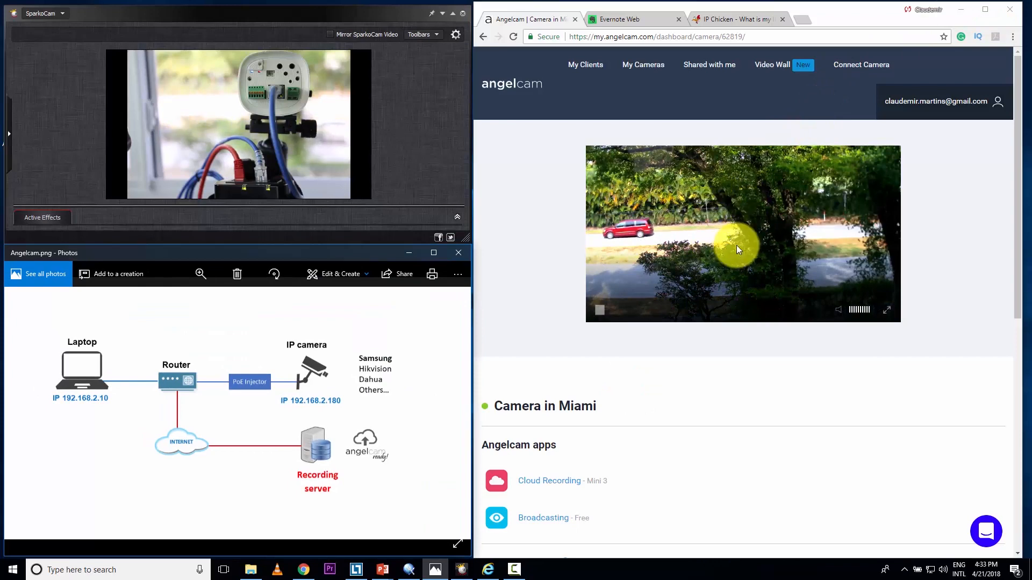
{"action": "mouse_move", "coordinate": [433, 458]}
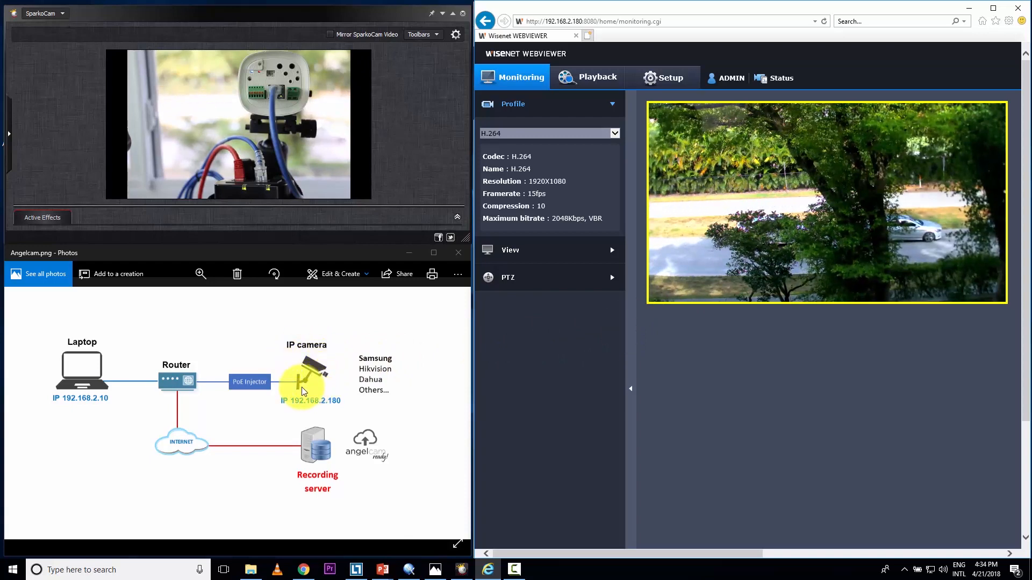
{"action": "mouse_move", "coordinate": [90, 366]}
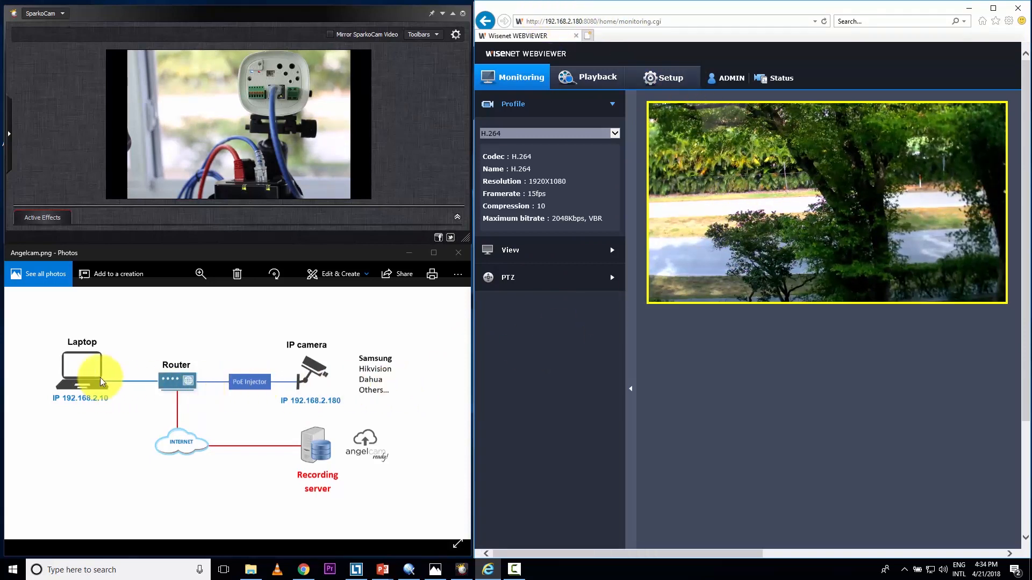
{"action": "mouse_move", "coordinate": [877, 58]}
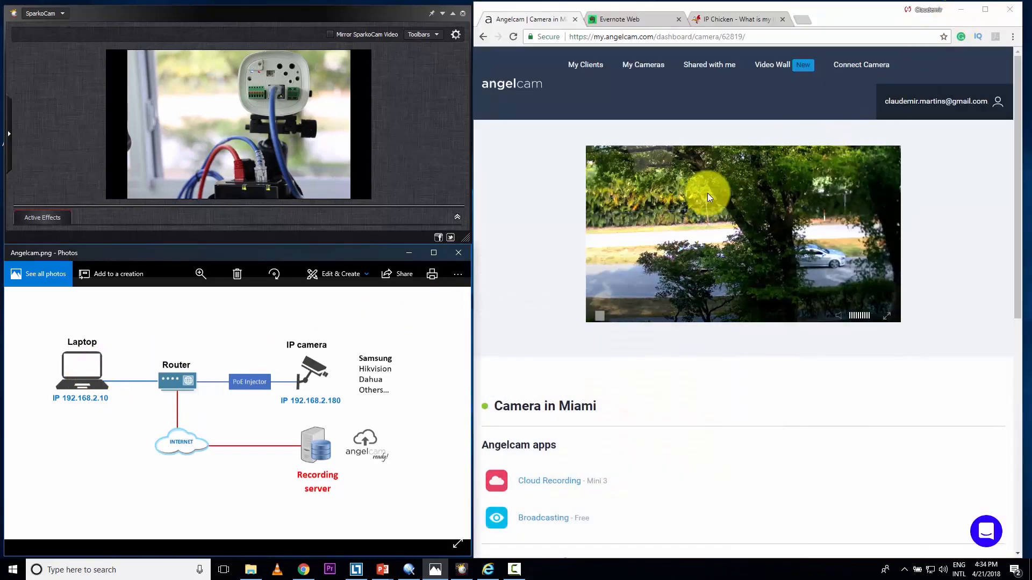
{"action": "mouse_move", "coordinate": [921, 204]}
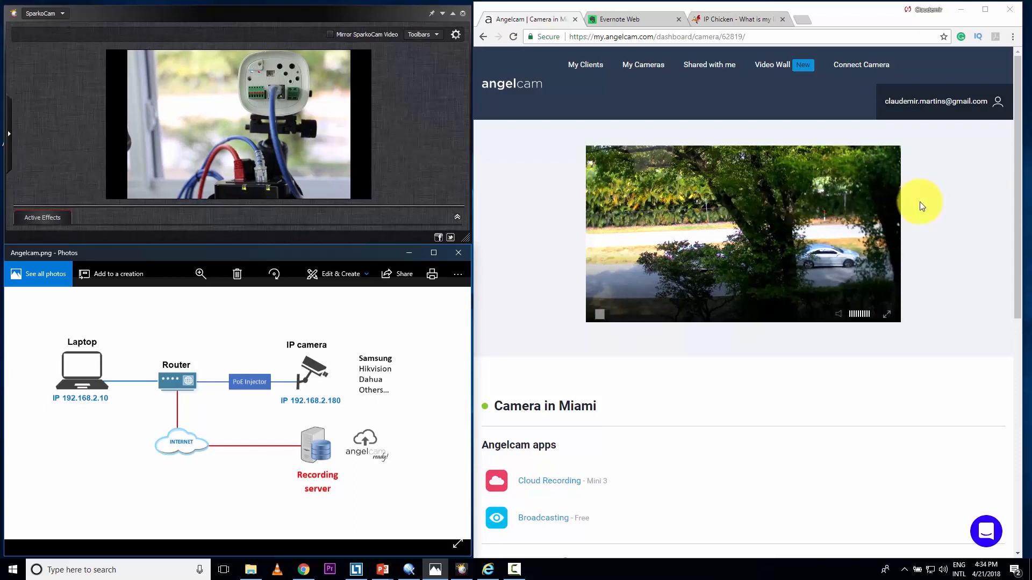
{"action": "mouse_move", "coordinate": [928, 192]}
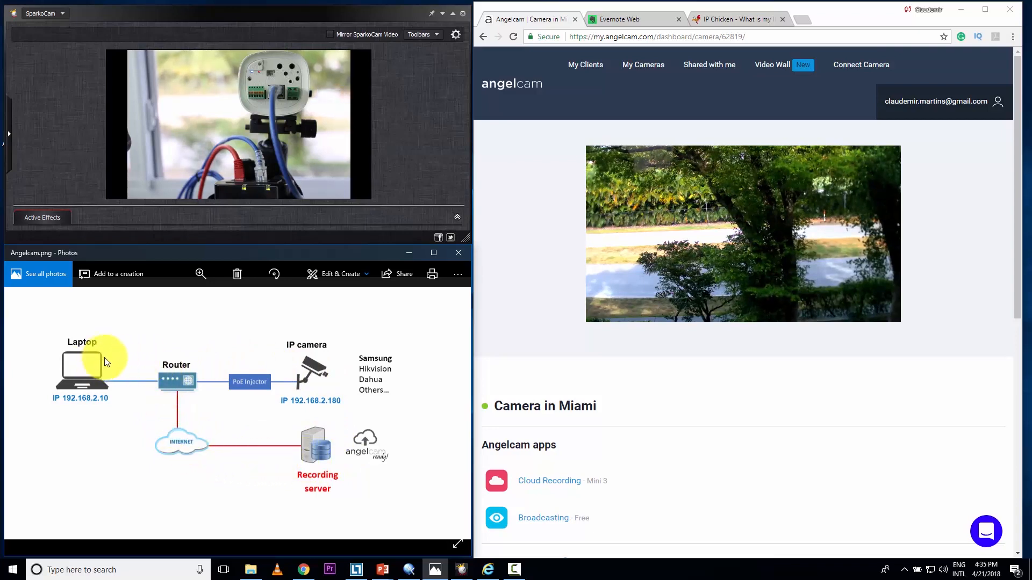
{"action": "mouse_move", "coordinate": [889, 21]}
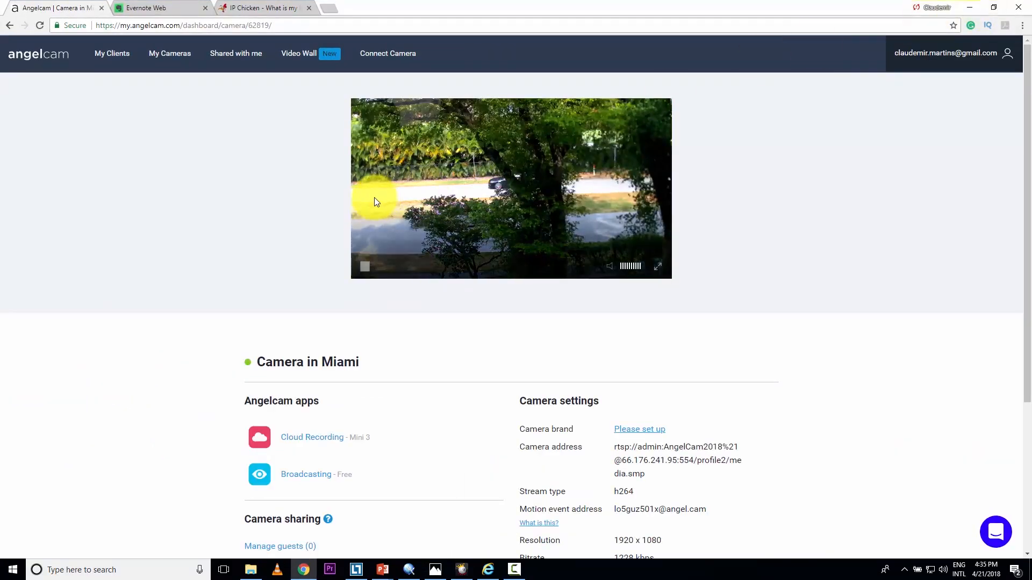
- Go to Manage Camera to reach the settings form for Camera in Miami
{"action": "scroll", "scroll_direction": "down", "scroll_amount": 3}
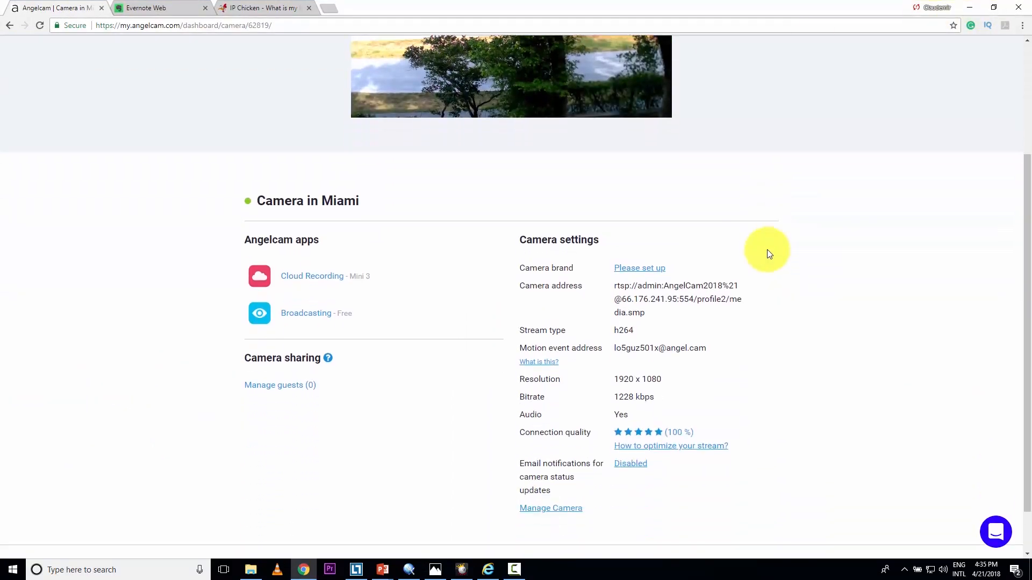
{"action": "scroll", "scroll_direction": "down", "scroll_amount": 3}
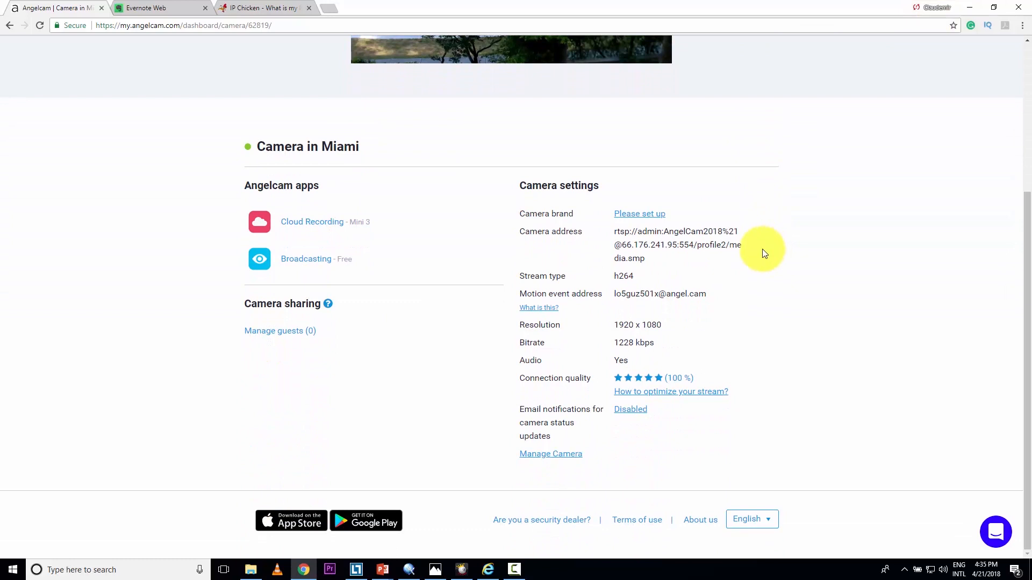
{"action": "left_click", "coordinate": [551, 454]}
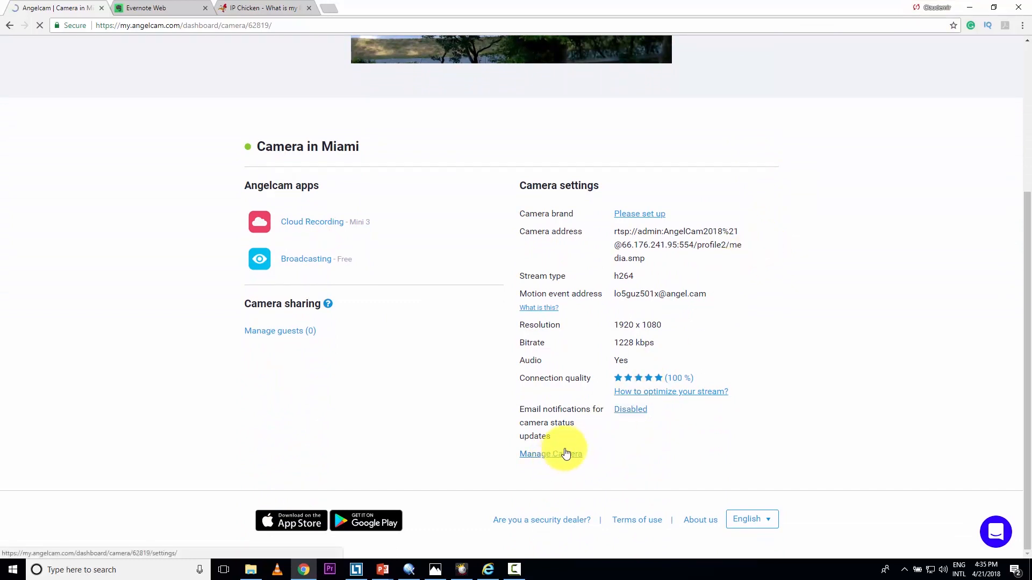
{"action": "left_click", "coordinate": [550, 454]}
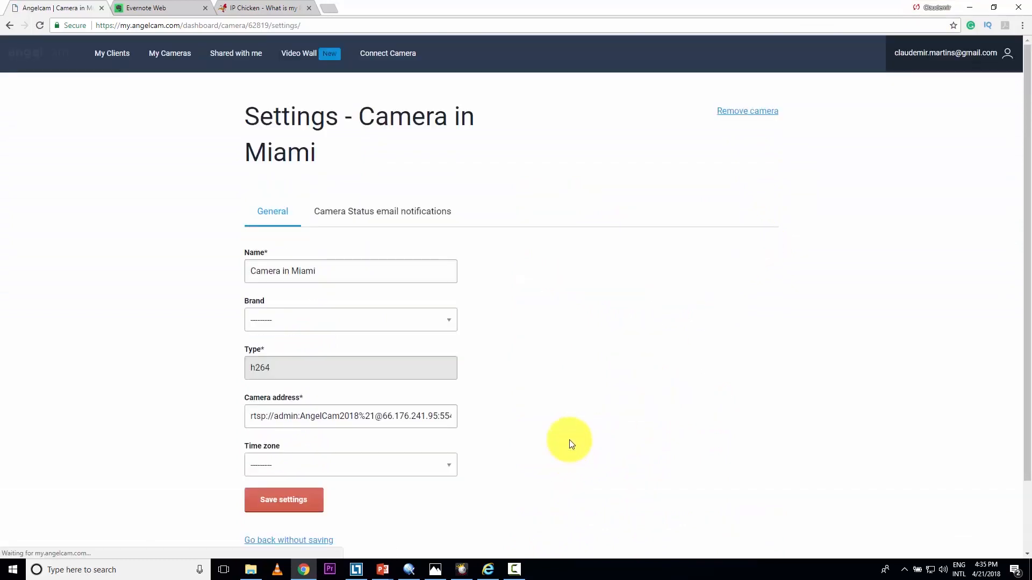
- Remove Camera in Miami, choosing 'I'm just testing a camera' and confirming deletion
{"action": "left_click", "coordinate": [748, 111]}
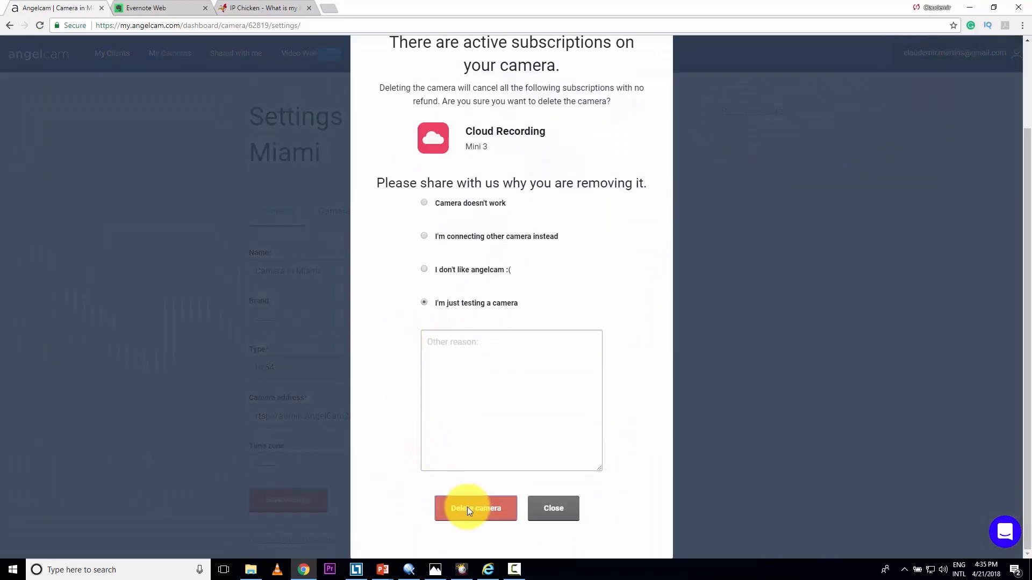
{"action": "left_click", "coordinate": [475, 508]}
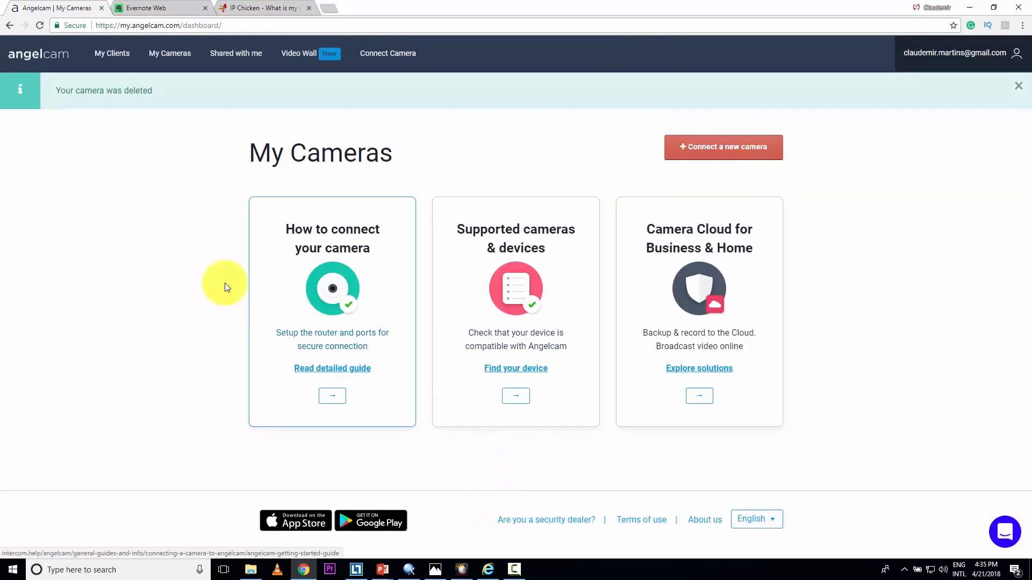
{"action": "mouse_move", "coordinate": [169, 248]}
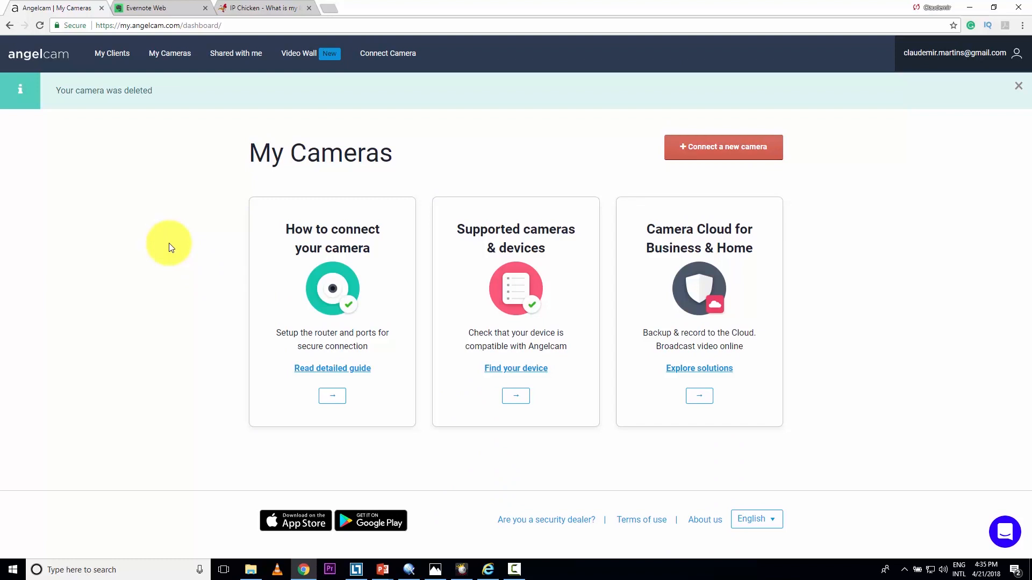
- Dismiss the 'Your camera was deleted' banner and begin connecting a new camera
{"action": "left_click", "coordinate": [1019, 86]}
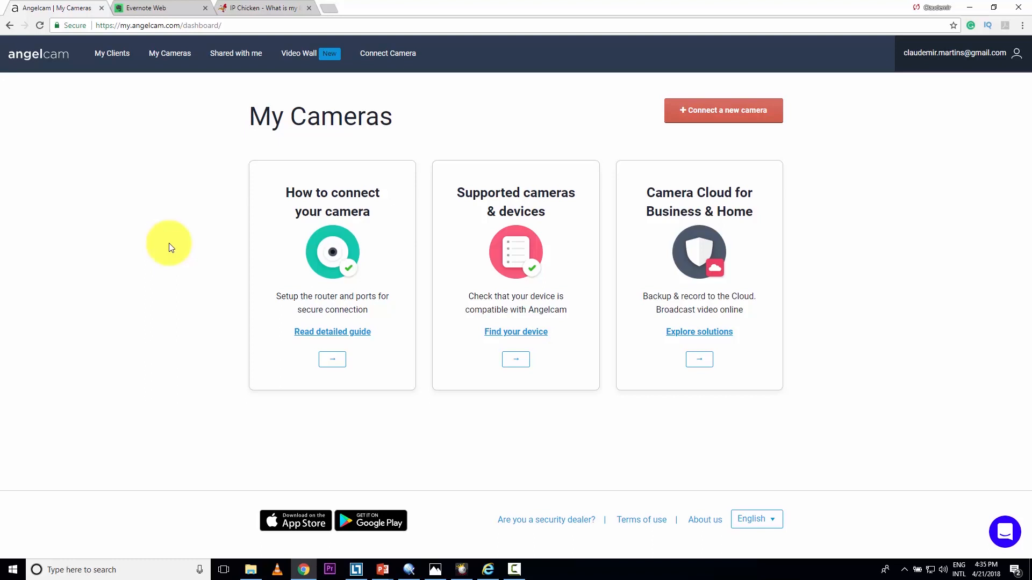
{"action": "mouse_move", "coordinate": [172, 216]}
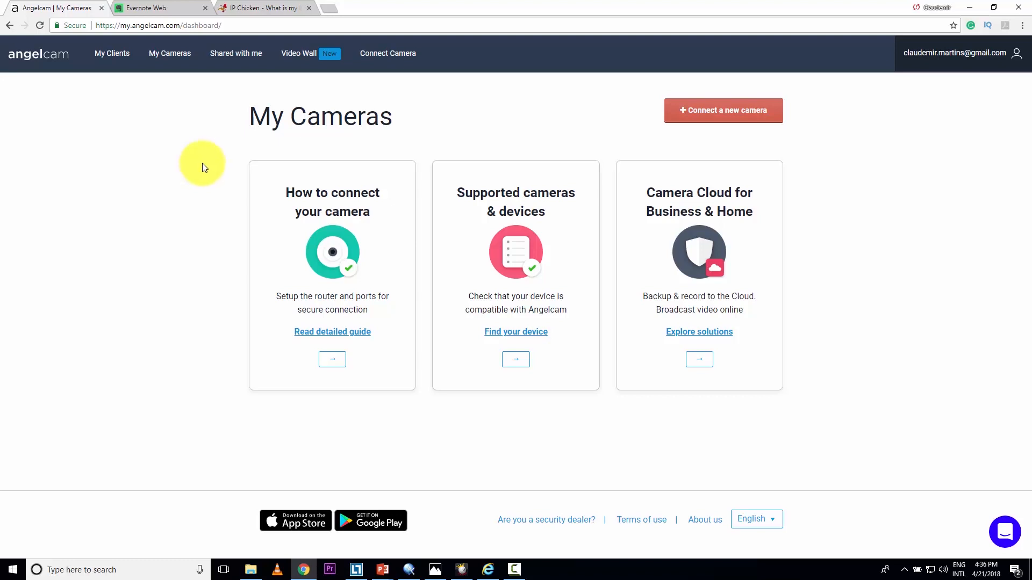
{"action": "mouse_move", "coordinate": [343, 115]}
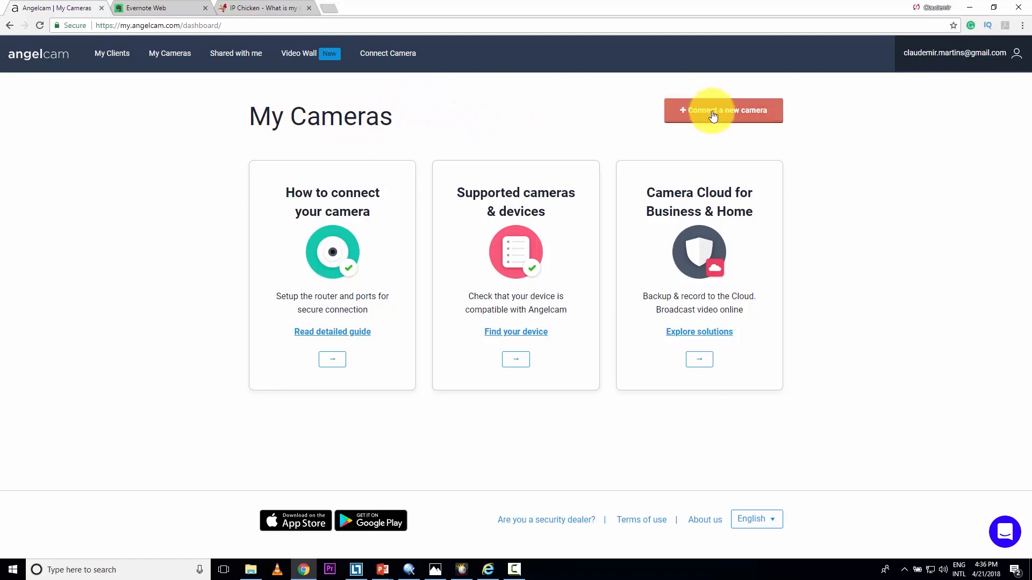
{"action": "mouse_move", "coordinate": [516, 127]}
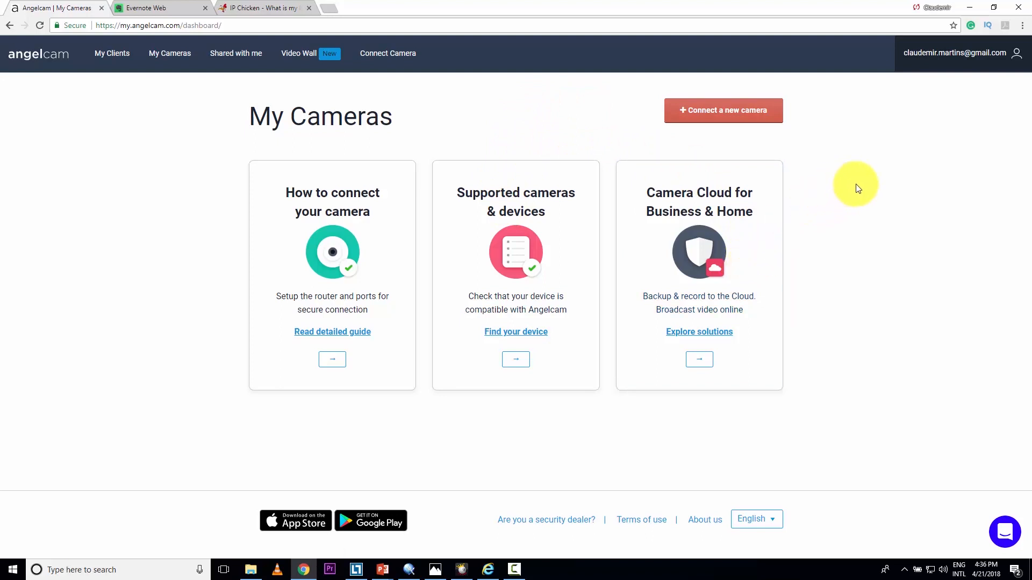
{"action": "mouse_move", "coordinate": [844, 184]}
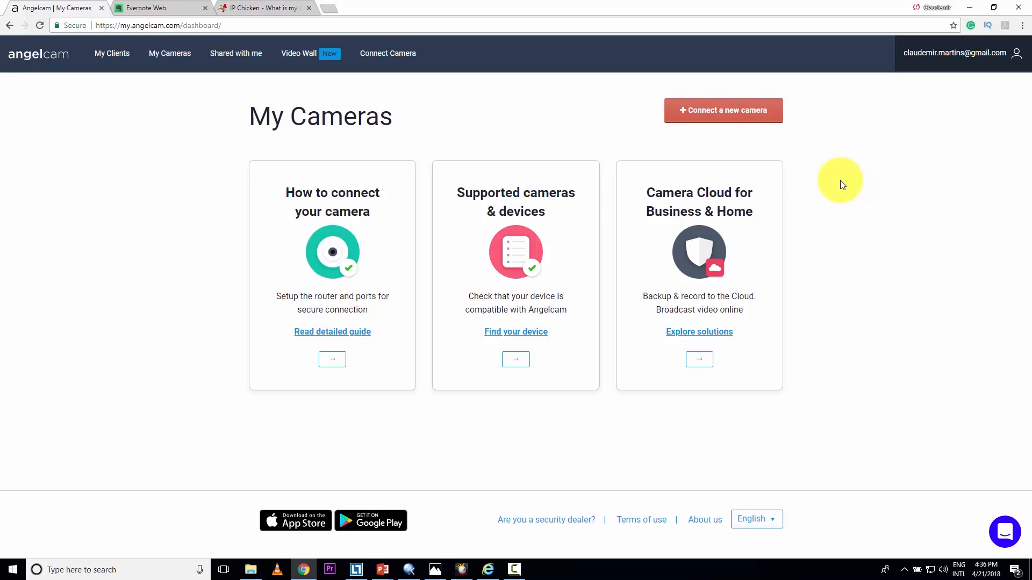
{"action": "mouse_move", "coordinate": [836, 181]}
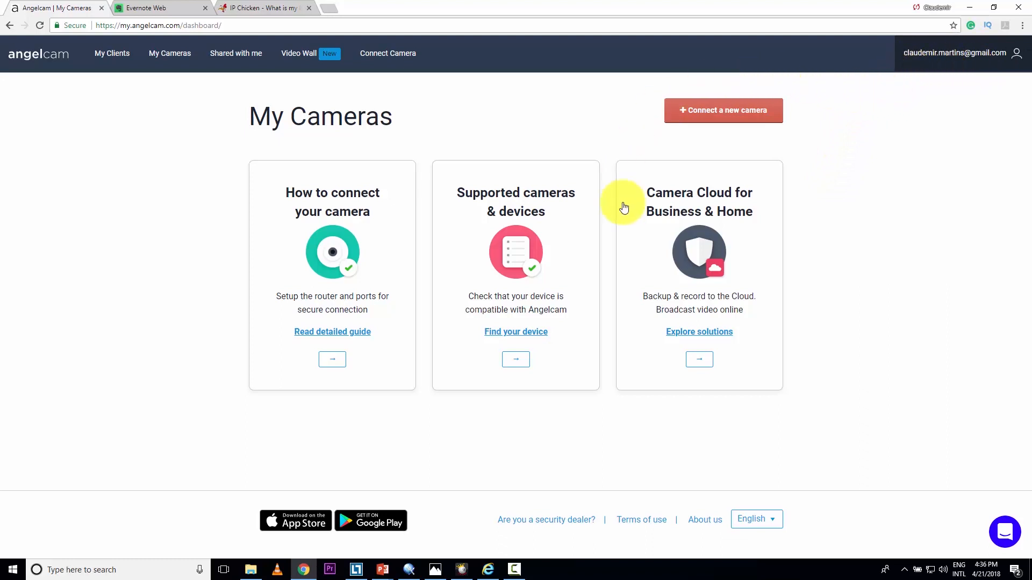
{"action": "mouse_move", "coordinate": [411, 126]}
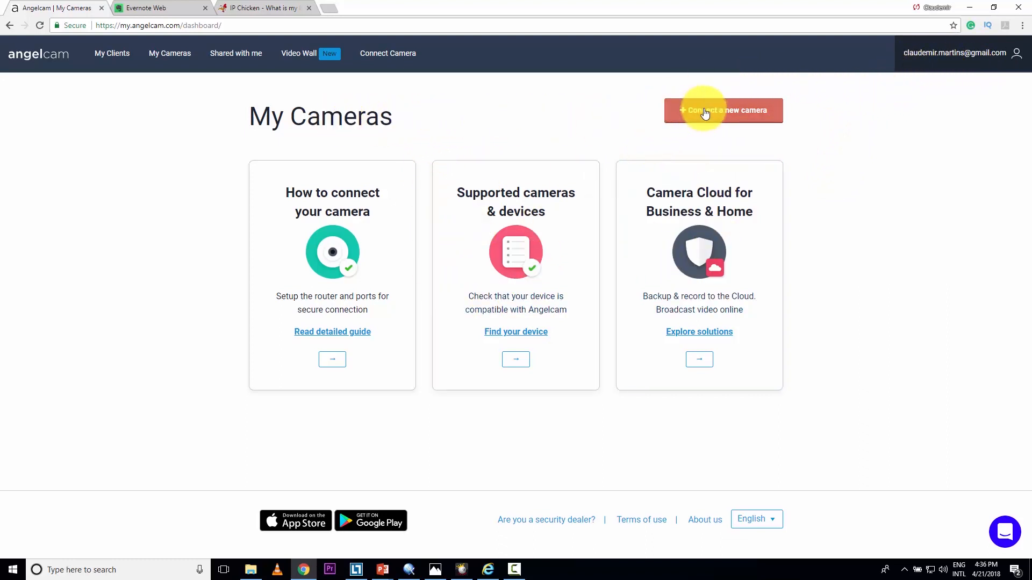
{"action": "left_click", "coordinate": [723, 110]}
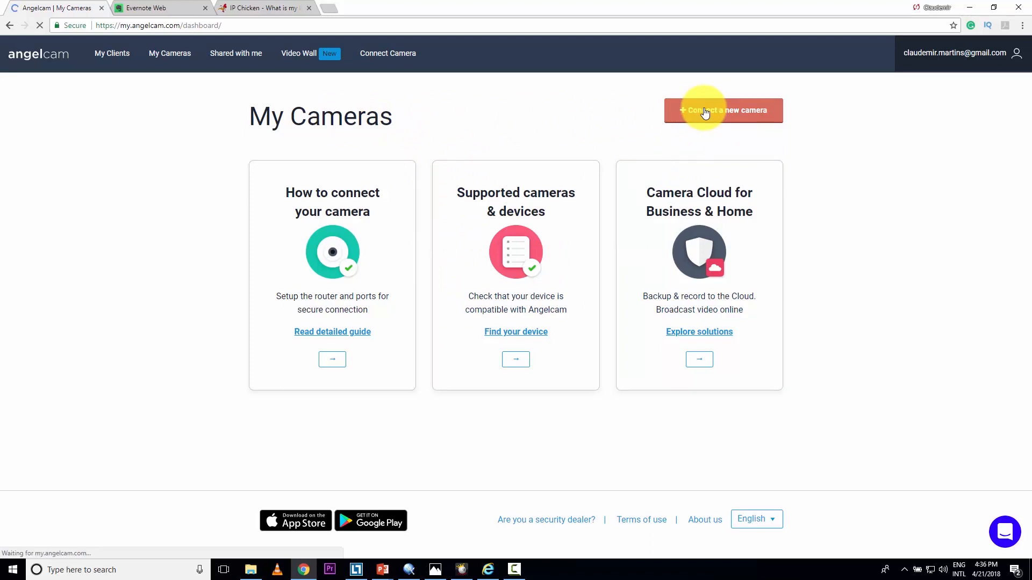
- Pick Regular IP Camera with Samsung as the brand and continue to the network address step
{"action": "left_click", "coordinate": [723, 110]}
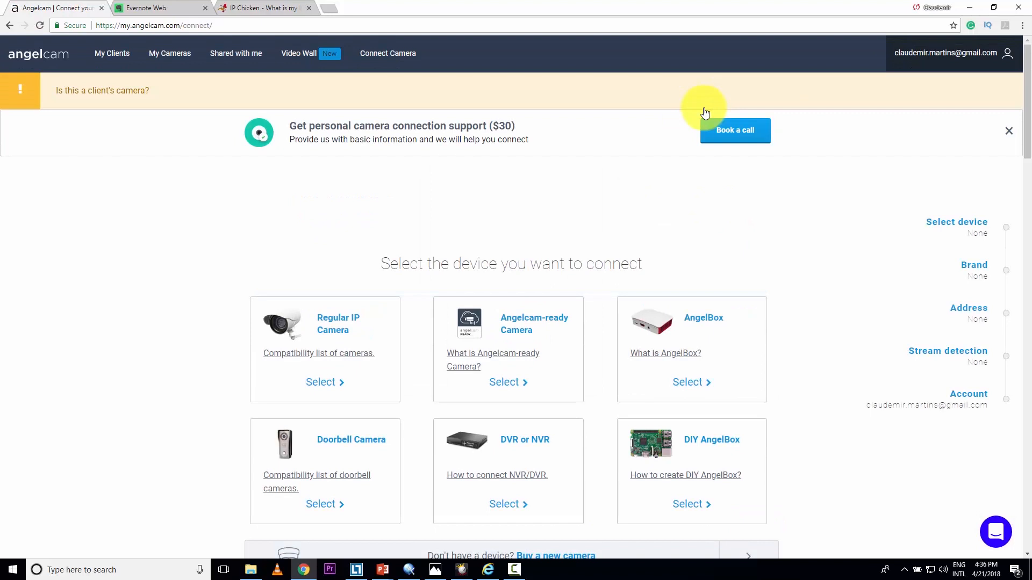
{"action": "scroll", "scroll_direction": "down", "scroll_amount": 3}
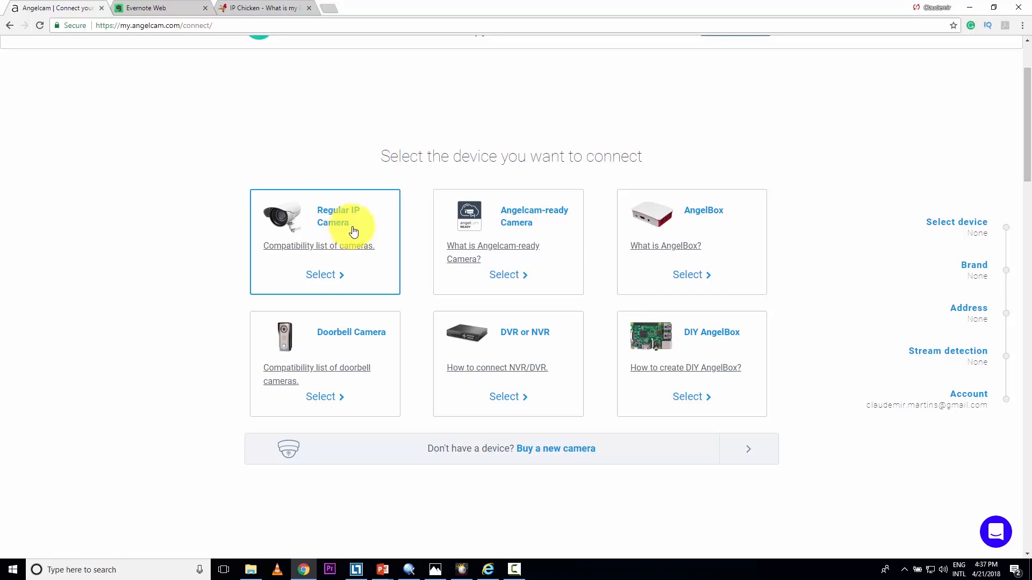
{"action": "left_click", "coordinate": [321, 274]}
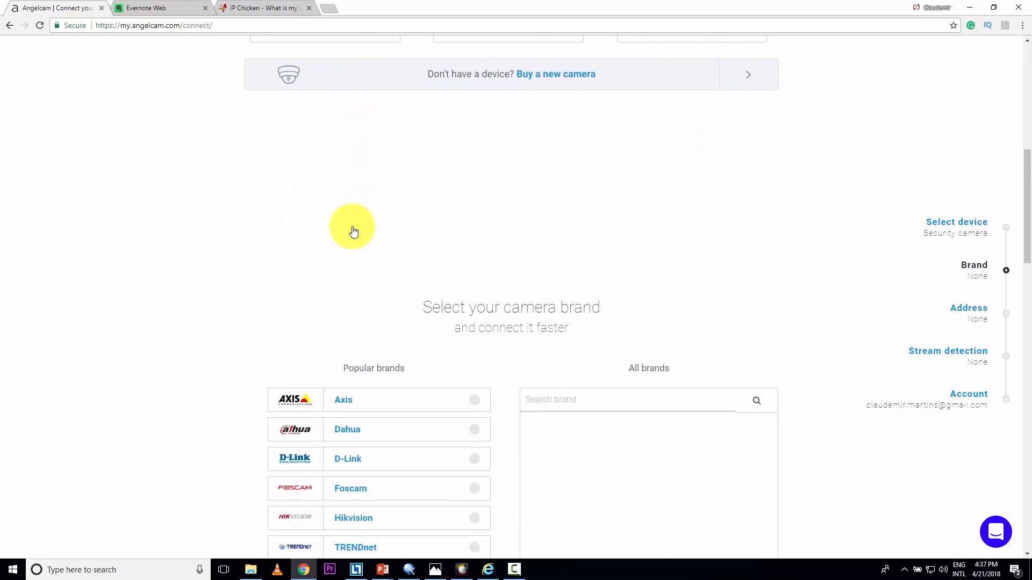
{"action": "left_click", "coordinate": [626, 400]}
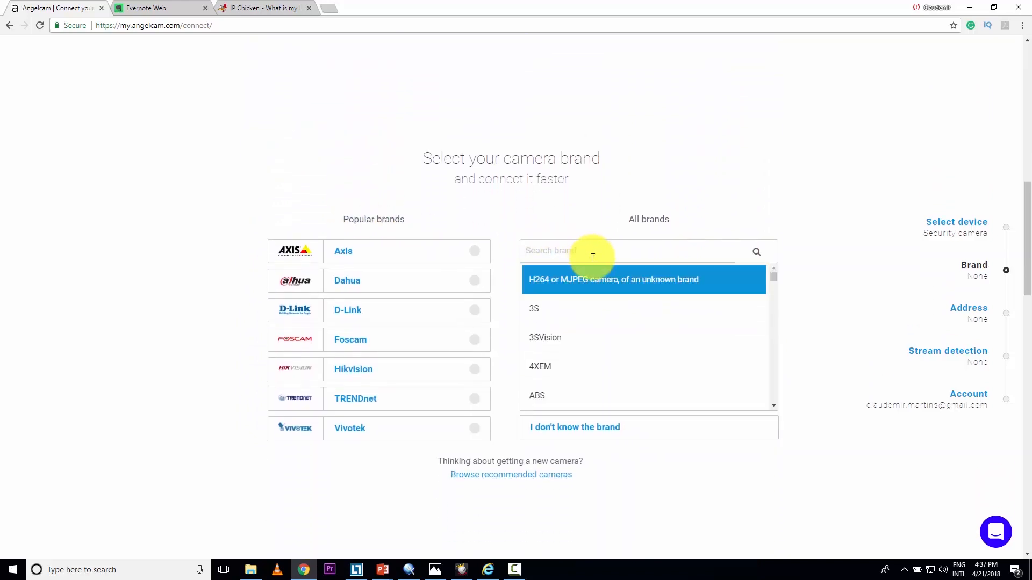
{"action": "type", "text": "Samsung"}
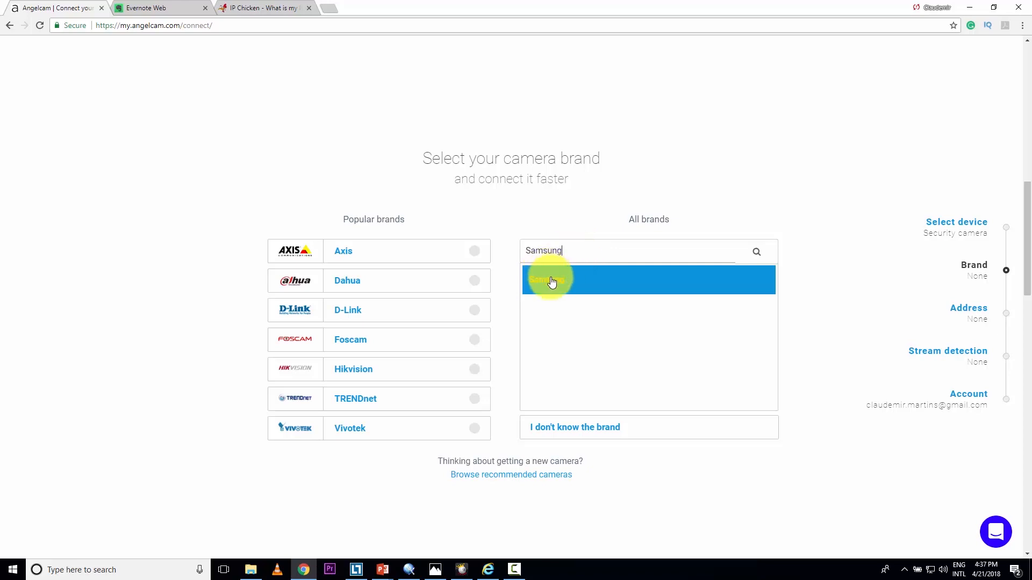
{"action": "left_click", "coordinate": [552, 280]}
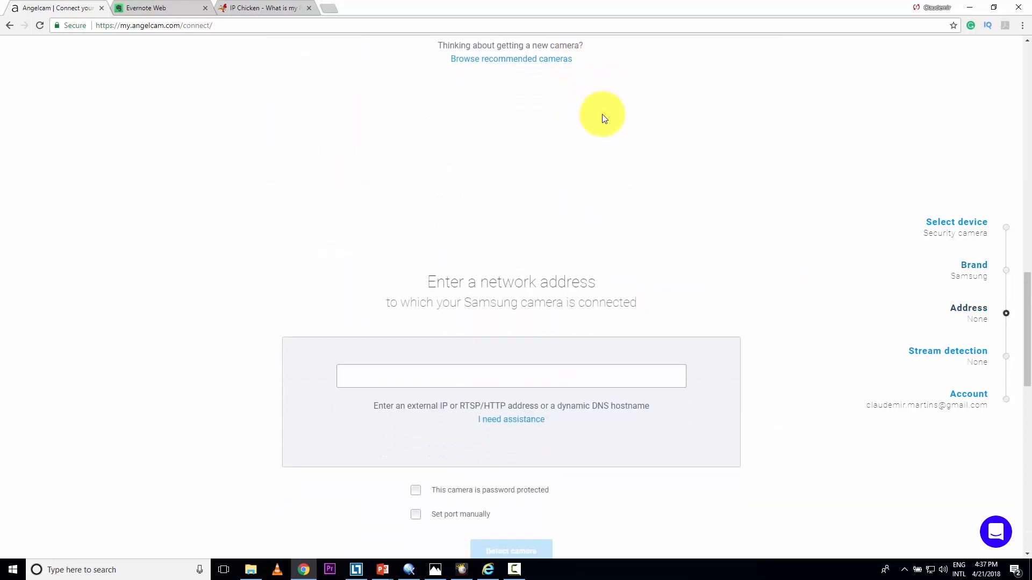
{"action": "left_click", "coordinate": [510, 377]}
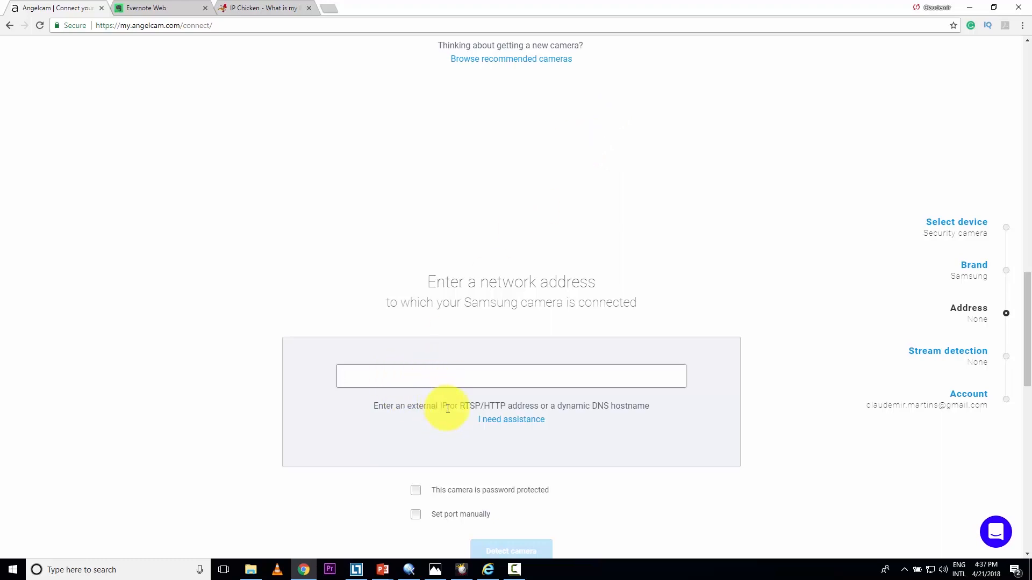
{"action": "mouse_move", "coordinate": [561, 280]}
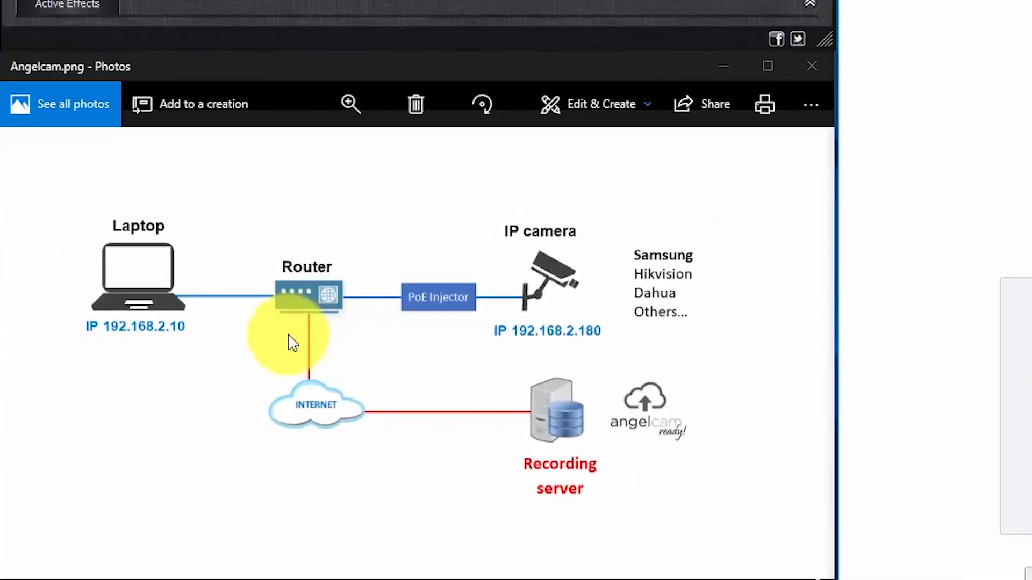
{"action": "mouse_move", "coordinate": [313, 336]}
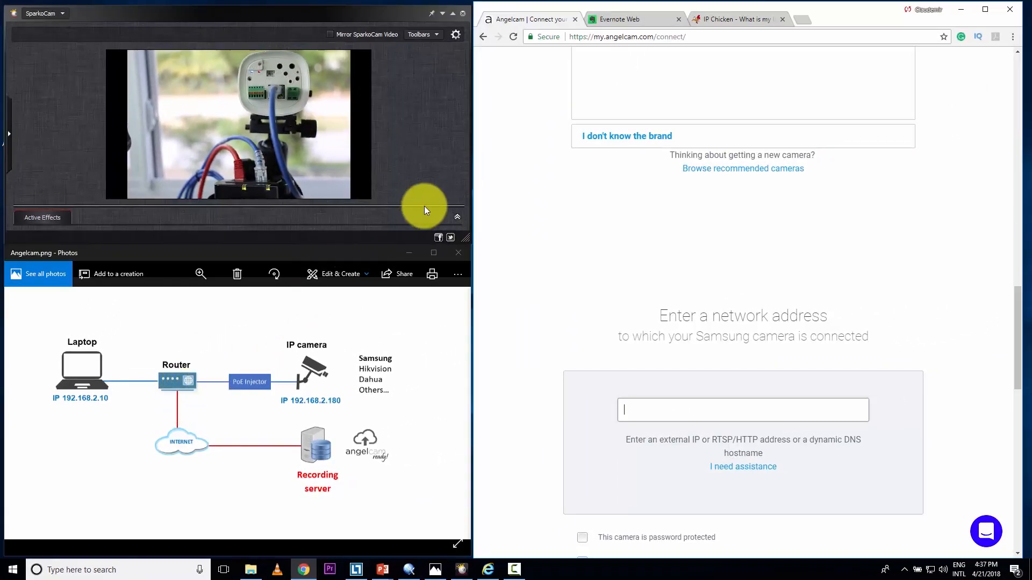
{"action": "left_click", "coordinate": [734, 20]}
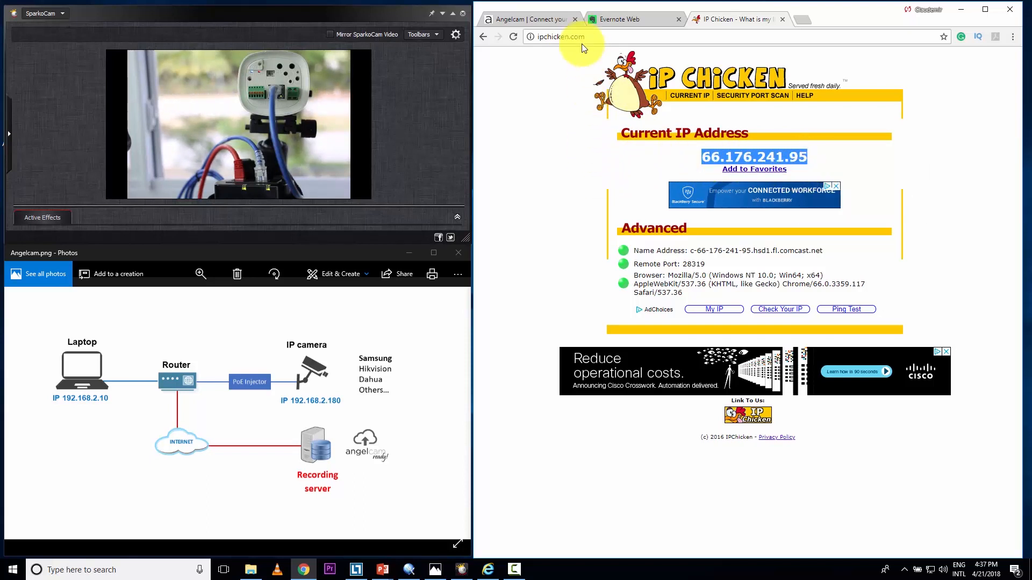
{"action": "left_click", "coordinate": [527, 19]}
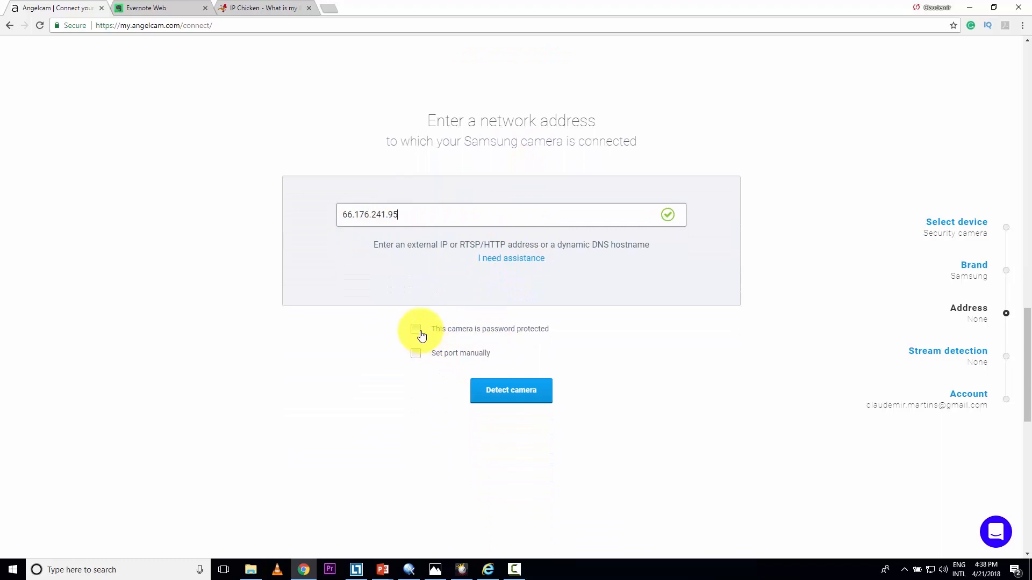
- Mark the camera as password protected with login admin and its password
{"action": "left_click", "coordinate": [416, 329]}
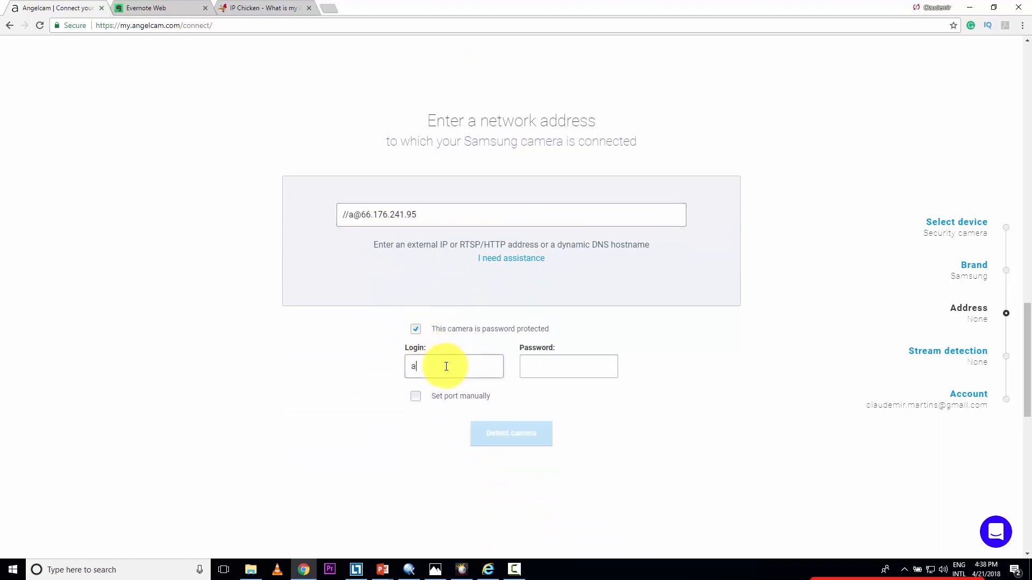
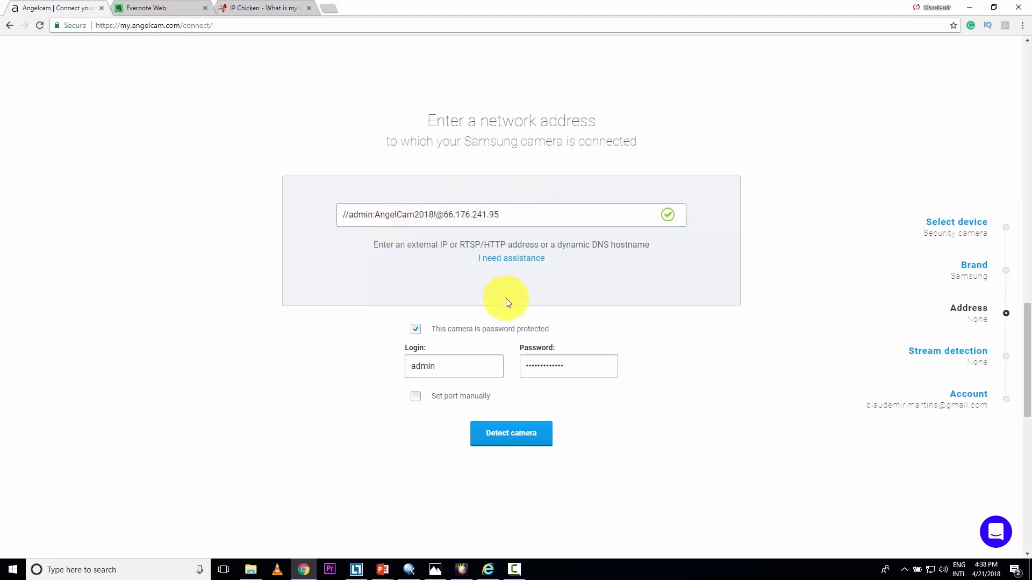
- Set the port manually to 8080 and restore the browser to half screen
{"action": "left_click", "coordinate": [415, 396]}
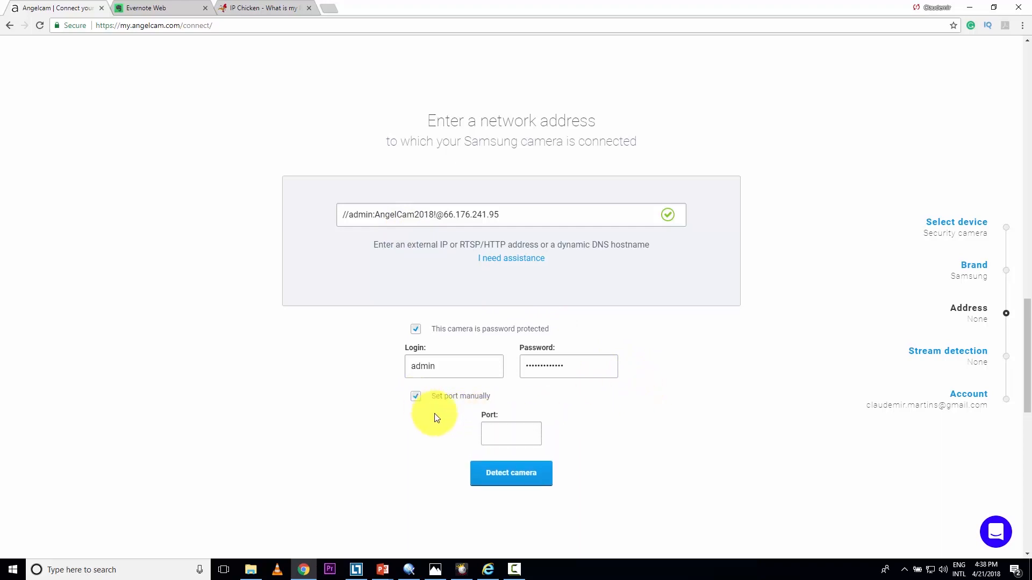
{"action": "left_click", "coordinate": [510, 433]}
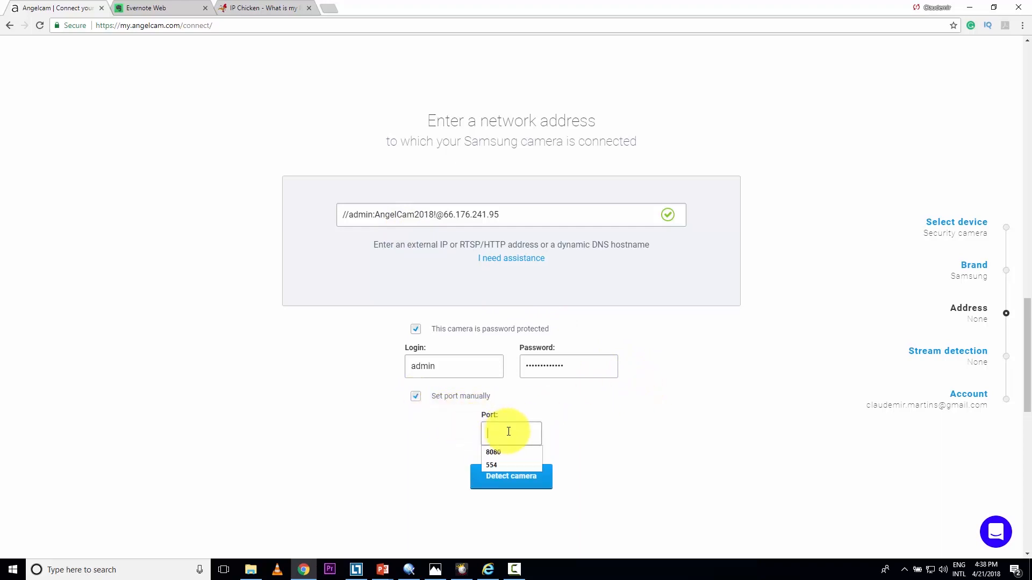
{"action": "left_click", "coordinate": [493, 452]}
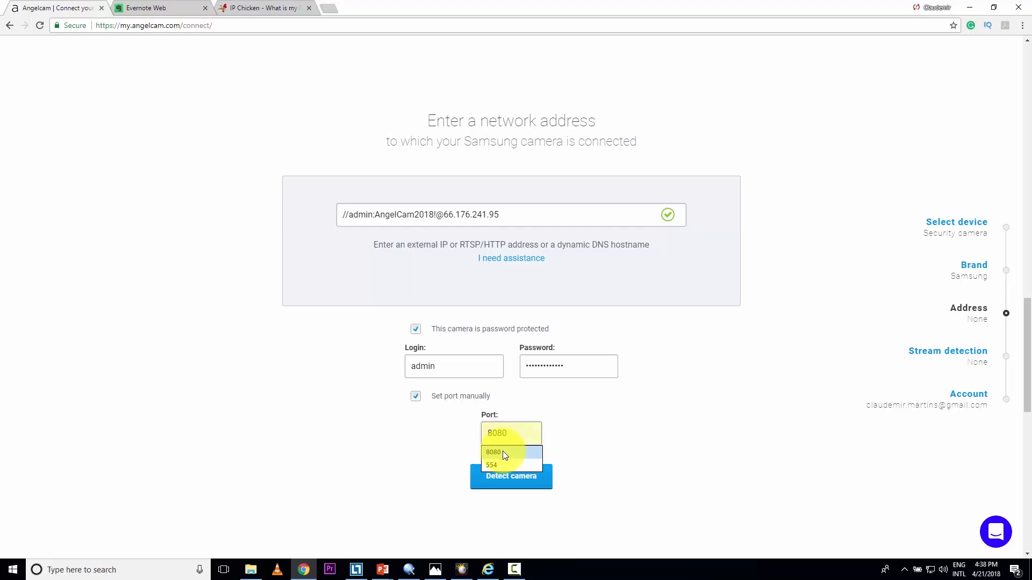
{"action": "left_click", "coordinate": [493, 453]}
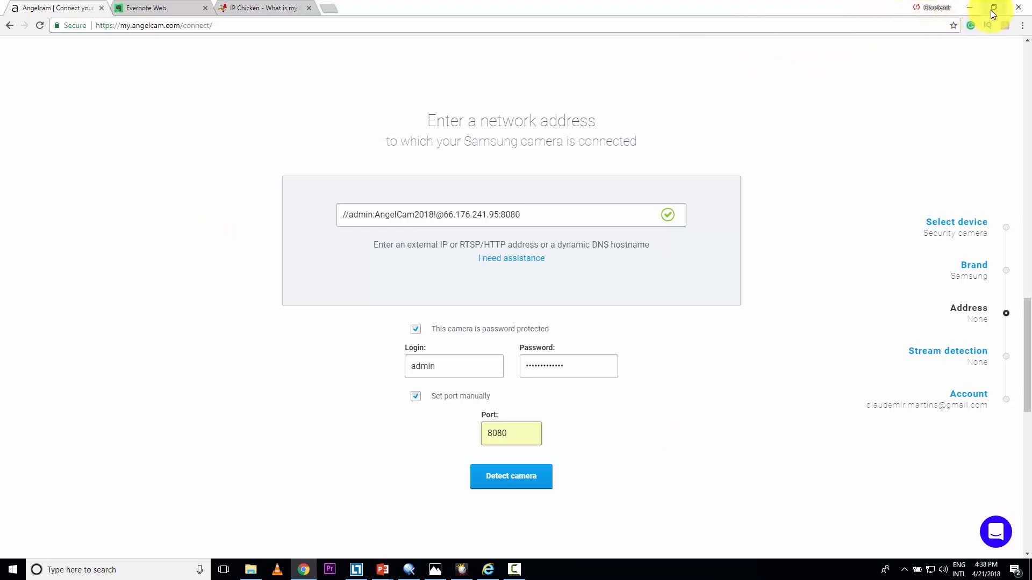
{"action": "left_click", "coordinate": [994, 7]}
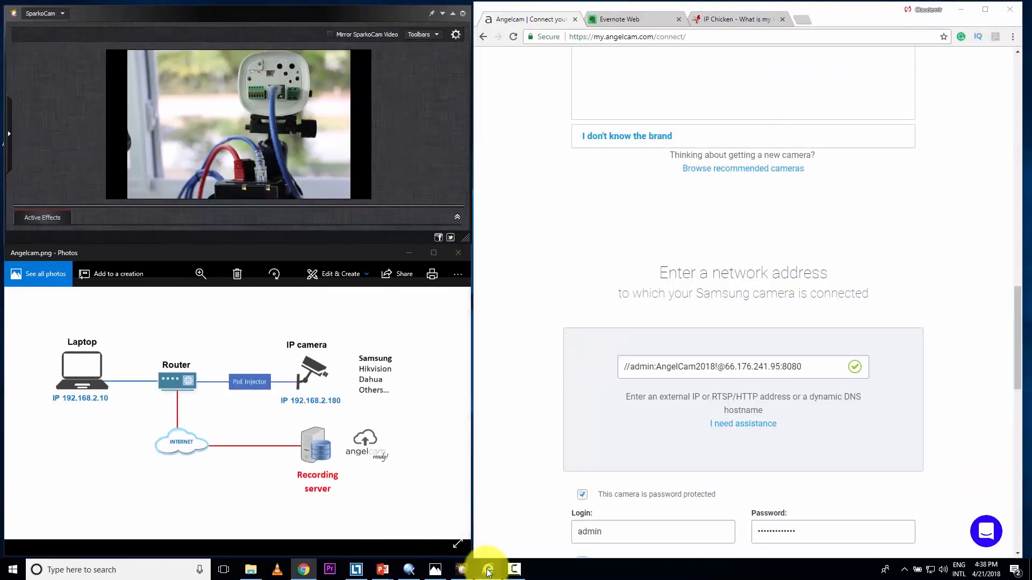
- In Wisenet WebViewer check Setup > Network > Basic > IP & Port for the HTTP port
{"action": "left_click", "coordinate": [487, 569]}
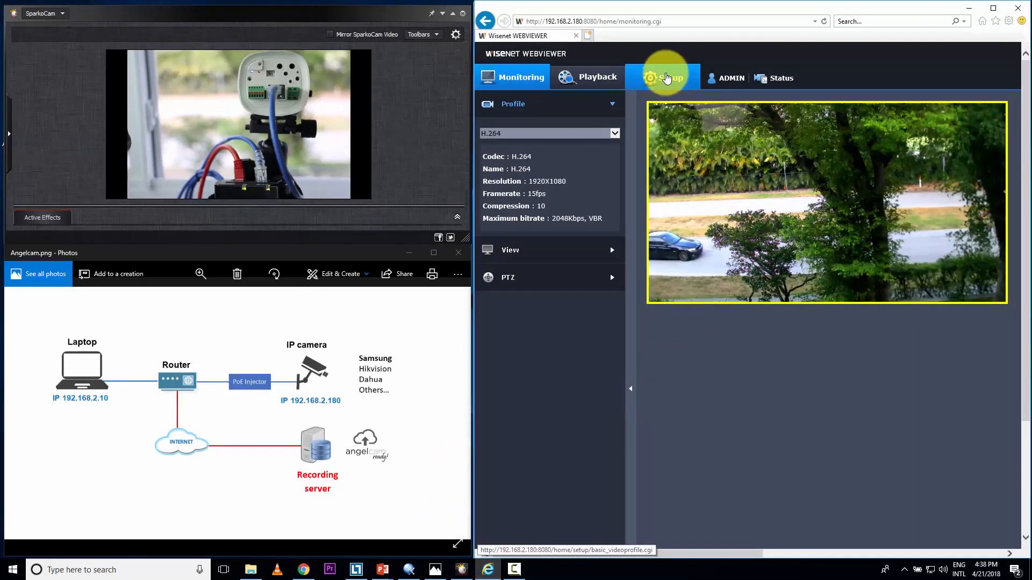
{"action": "left_click", "coordinate": [663, 78]}
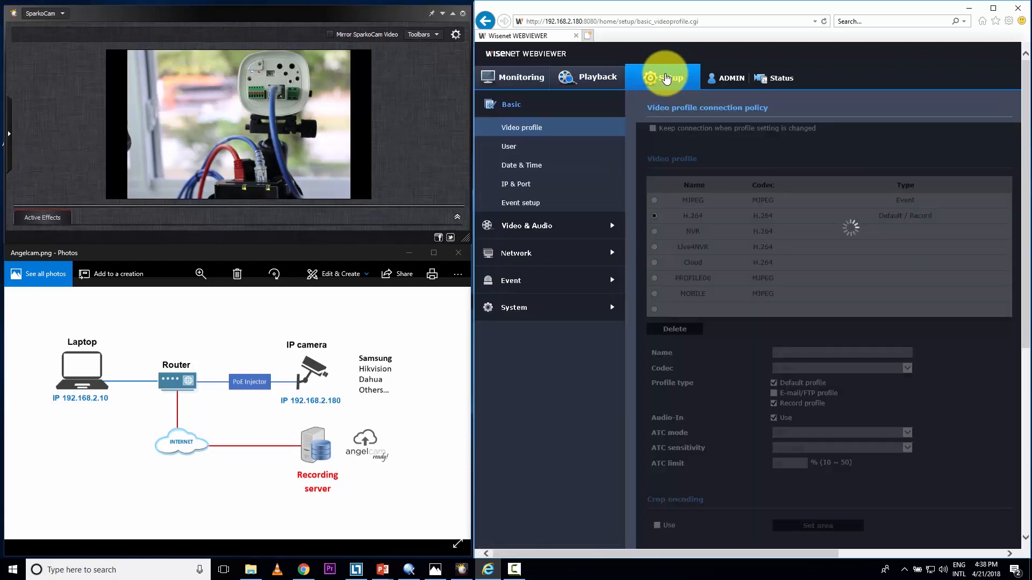
{"action": "left_click", "coordinate": [665, 77]}
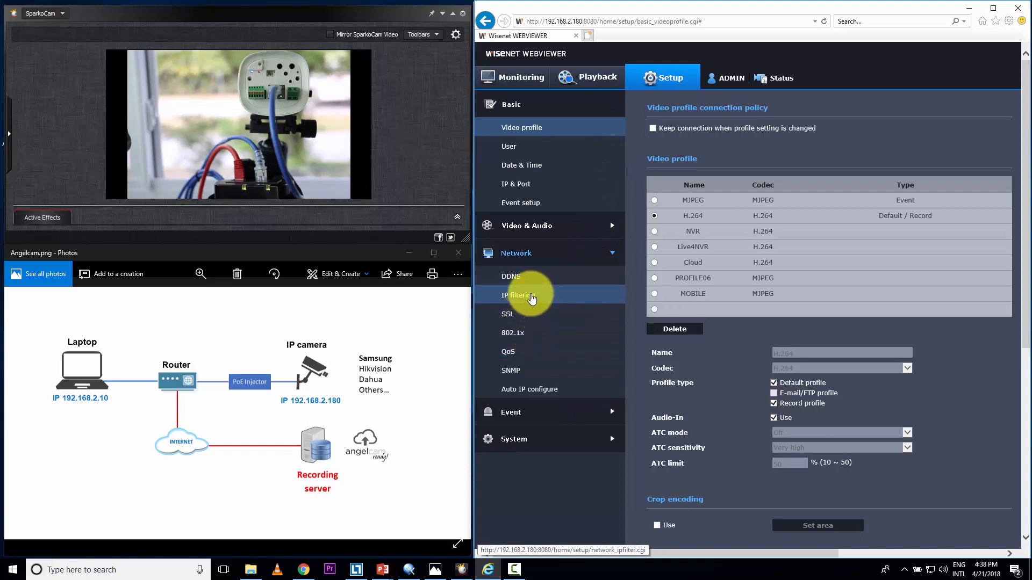
{"action": "left_click", "coordinate": [520, 184]}
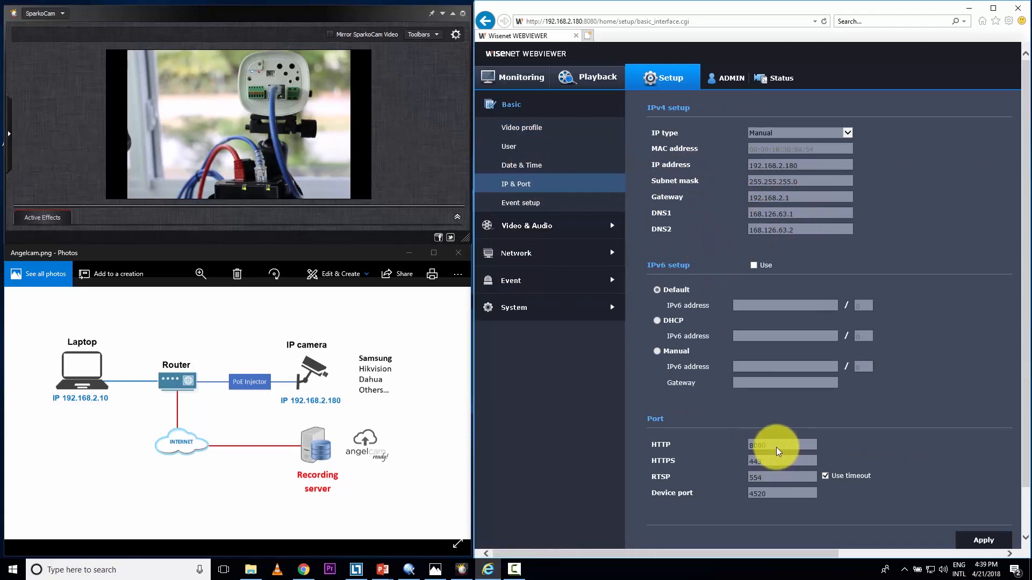
{"action": "mouse_move", "coordinate": [800, 440]}
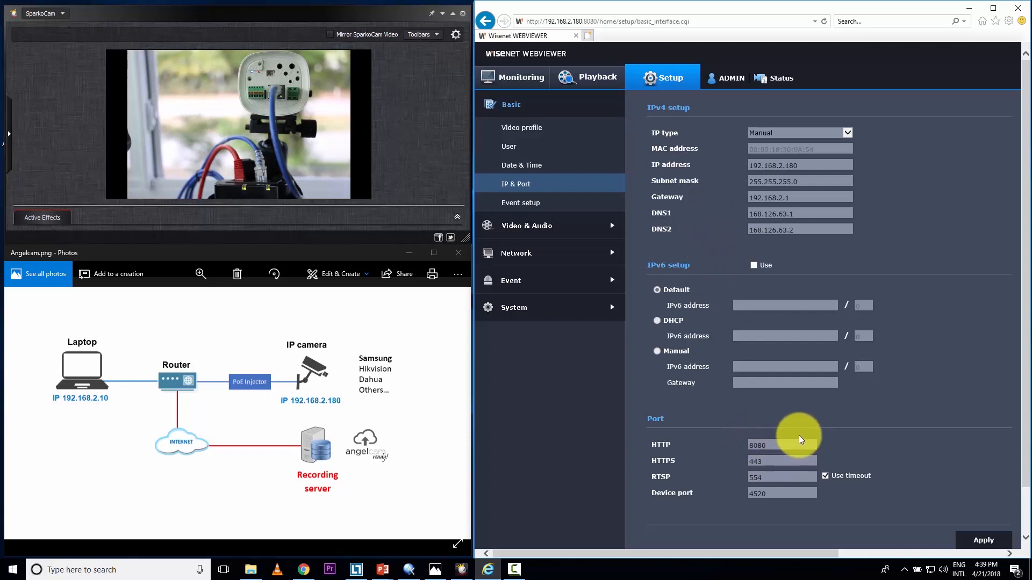
{"action": "mouse_move", "coordinate": [970, 56]}
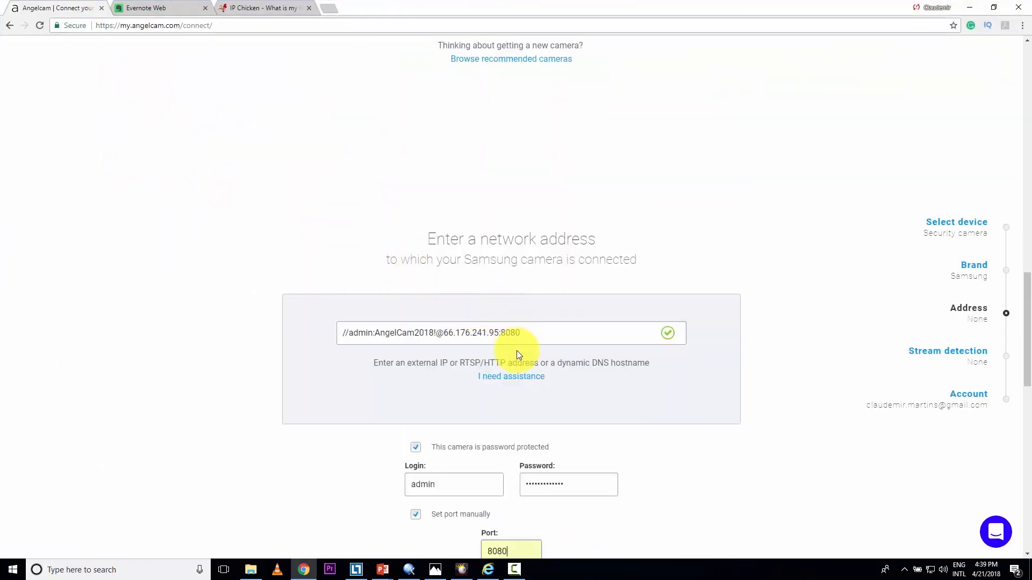
- Detect the Samsung camera and wait for the 'Almost there!' naming screen
{"action": "left_click", "coordinate": [511, 365]}
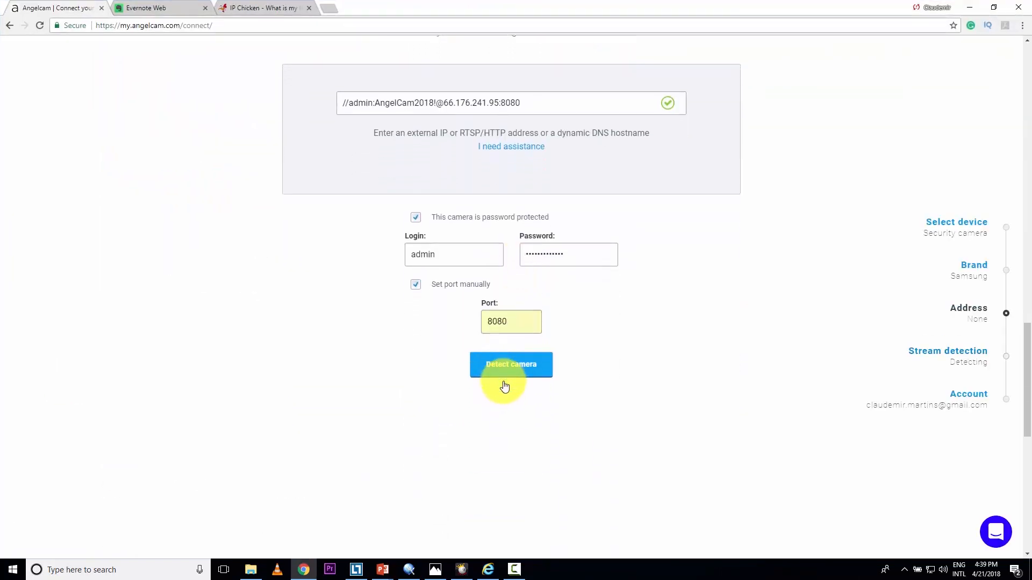
{"action": "left_click", "coordinate": [511, 365]}
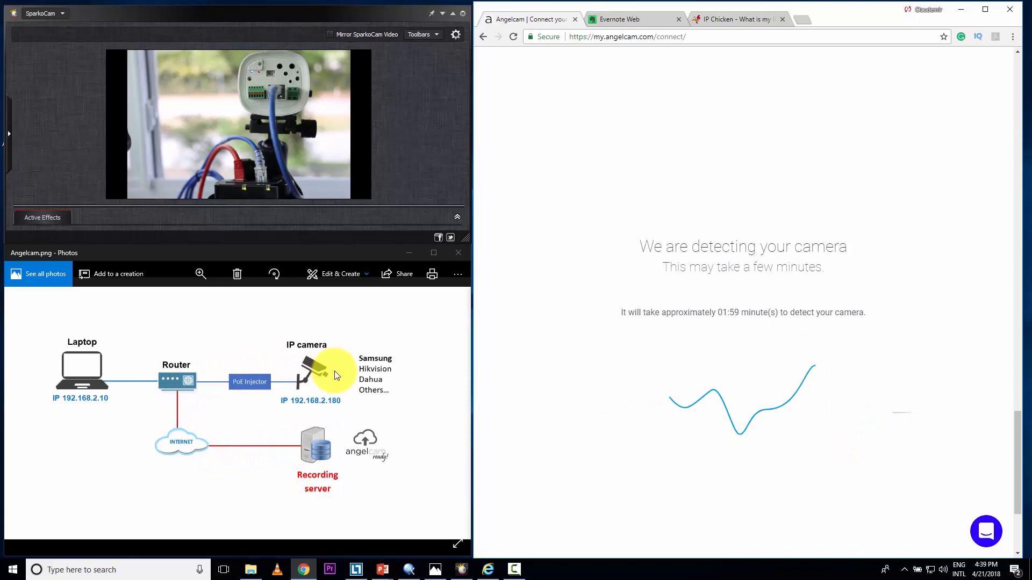
{"action": "mouse_move", "coordinate": [174, 385]}
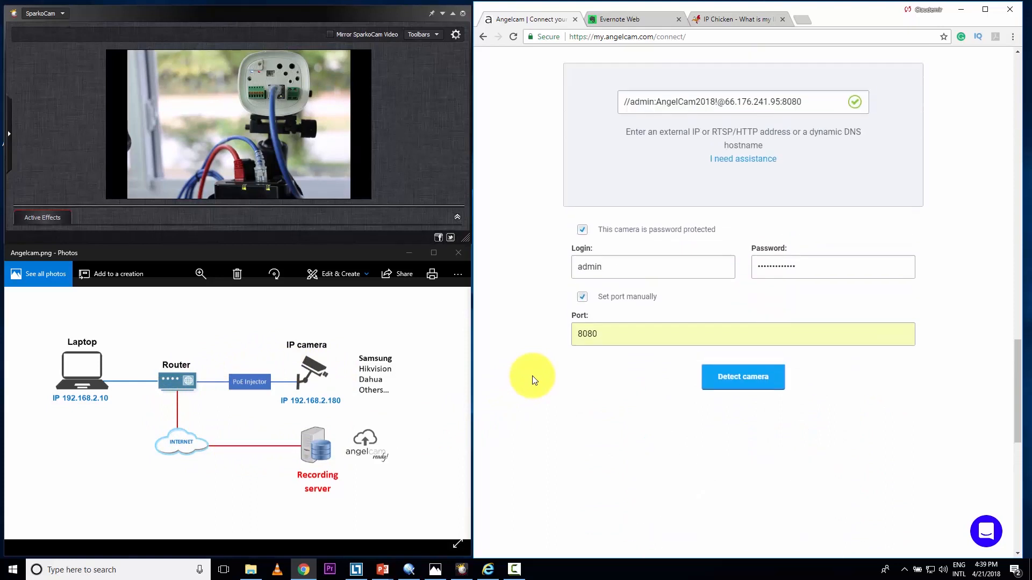
{"action": "scroll", "scroll_direction": "down", "scroll_amount": 3}
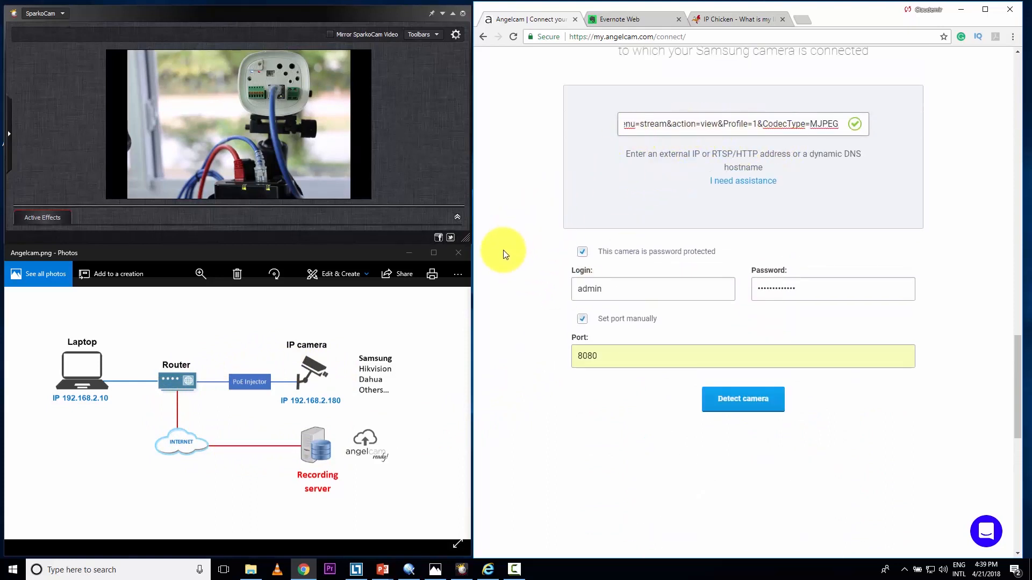
{"action": "left_click", "coordinate": [743, 399]}
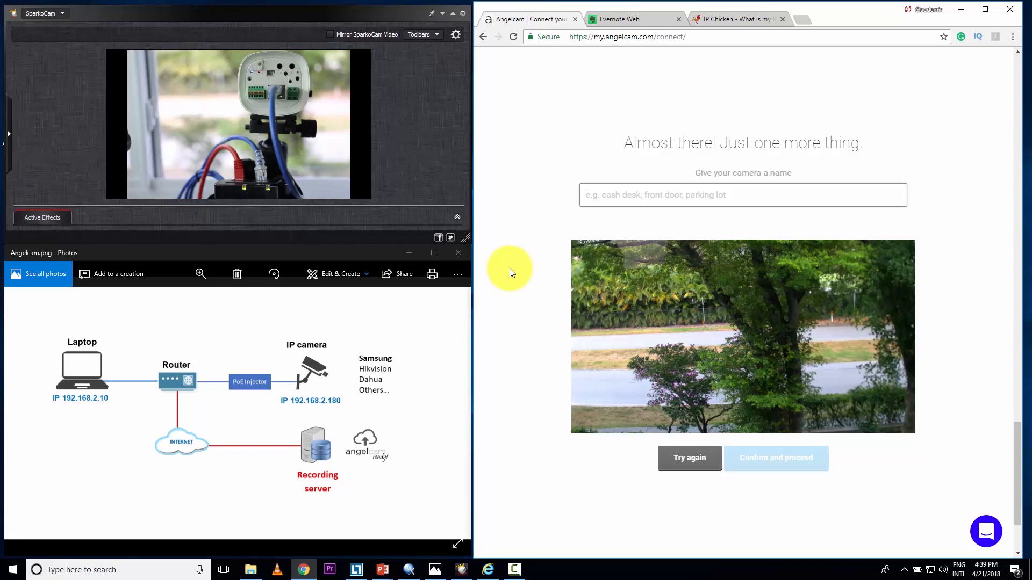
- Name the camera 'Camera in Miami', finish connecting and view its live dashboard
{"action": "left_click", "coordinate": [743, 195]}
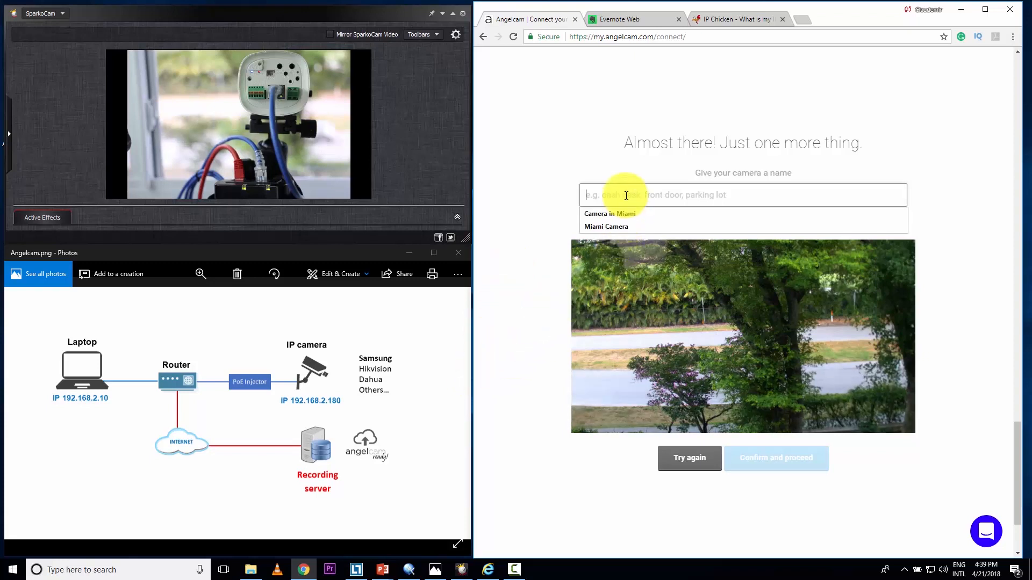
{"action": "left_click", "coordinate": [608, 213]}
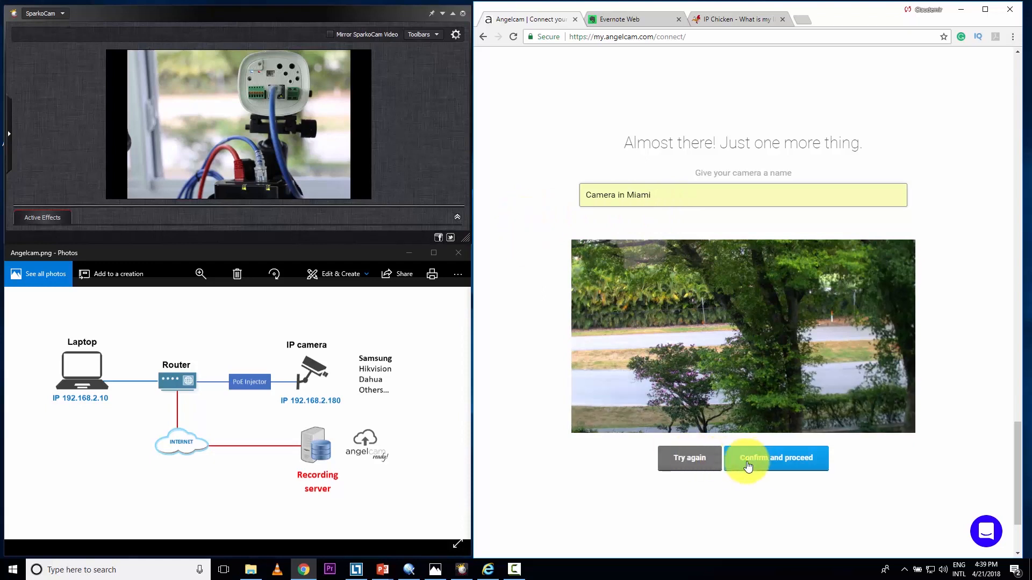
{"action": "left_click", "coordinate": [775, 458]}
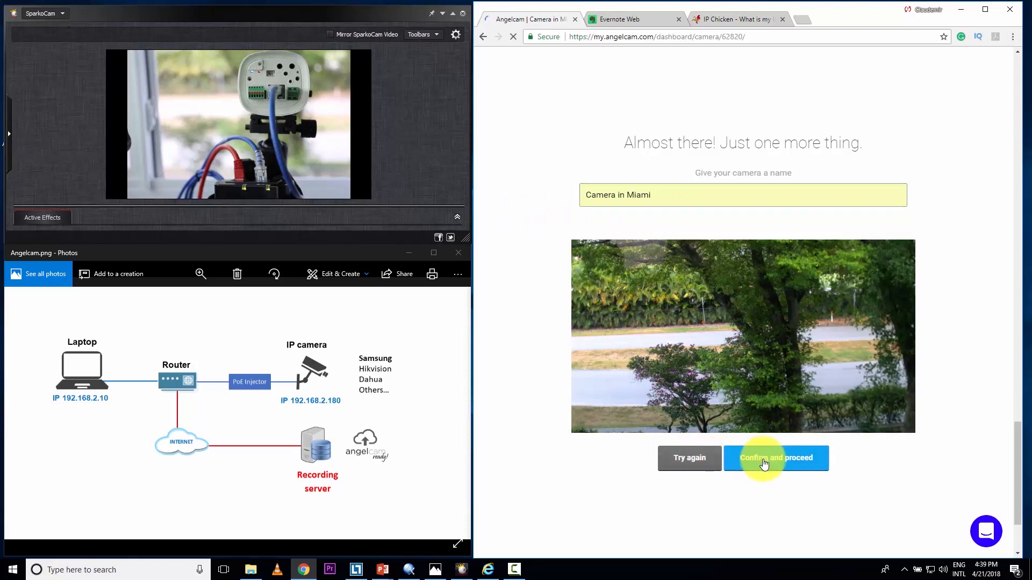
{"action": "left_click", "coordinate": [776, 458]}
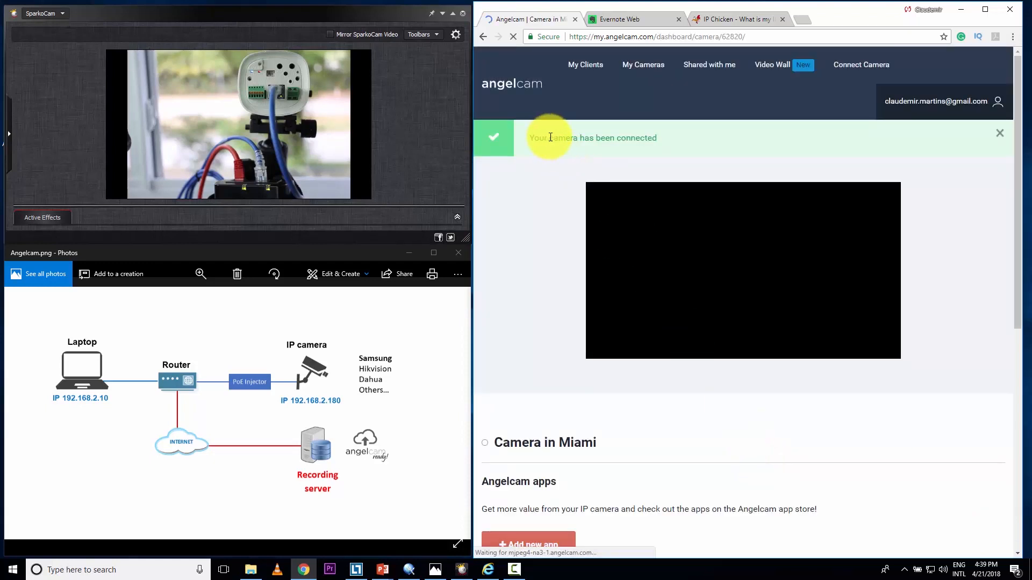
{"action": "mouse_move", "coordinate": [515, 271]}
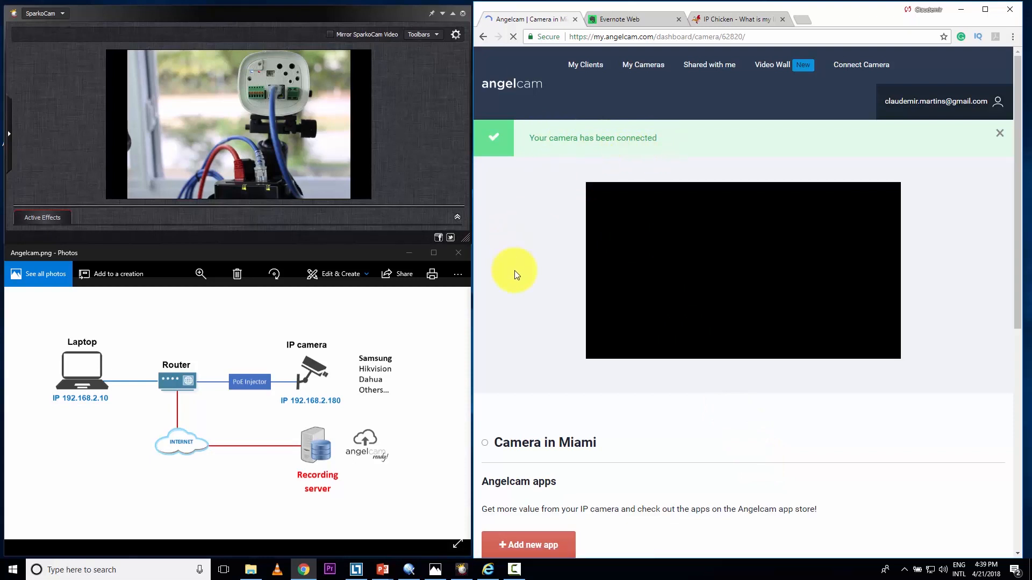
{"action": "mouse_move", "coordinate": [165, 342]}
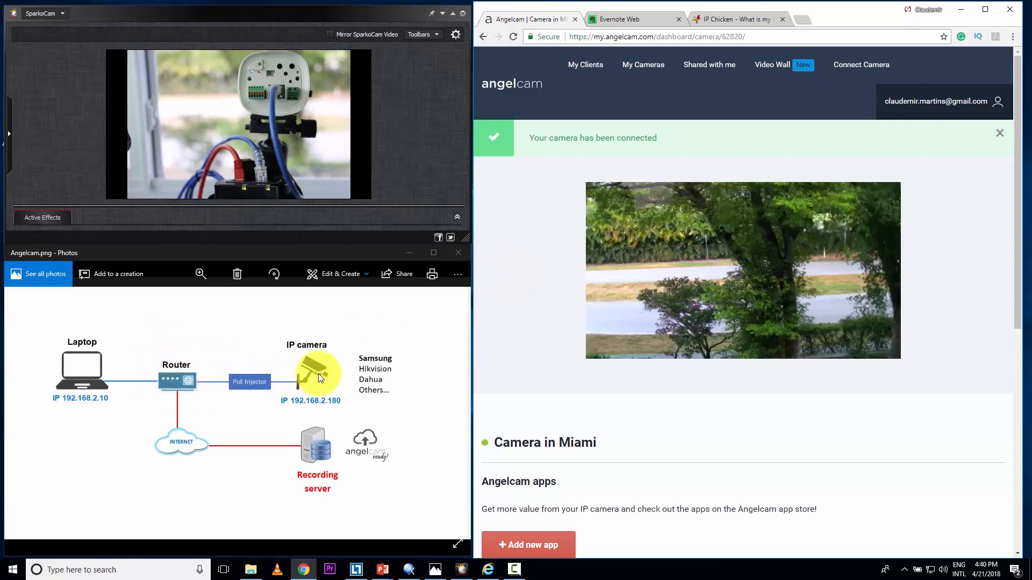
{"action": "mouse_move", "coordinate": [197, 485]}
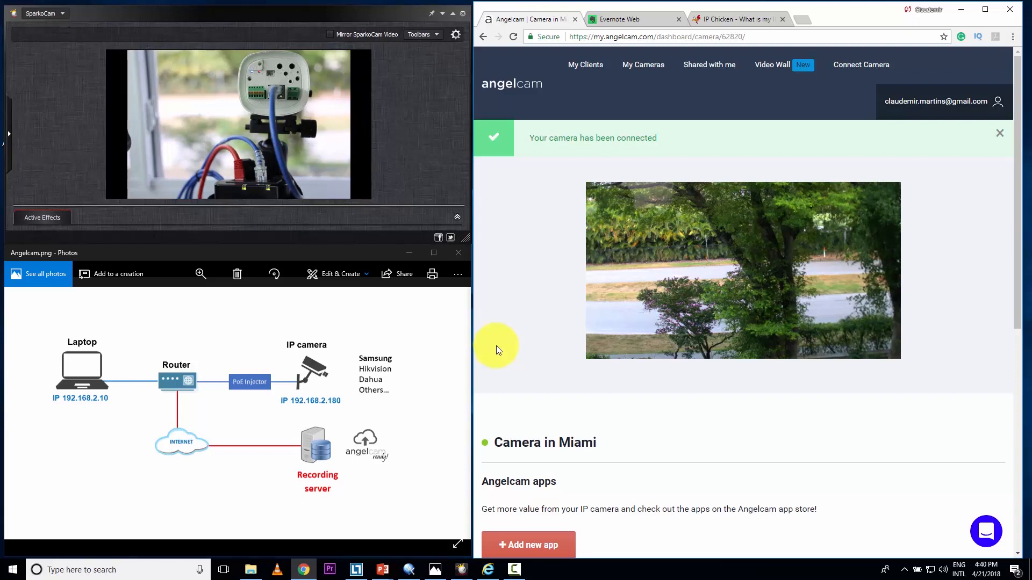
{"action": "scroll", "scroll_direction": "down", "scroll_amount": 3}
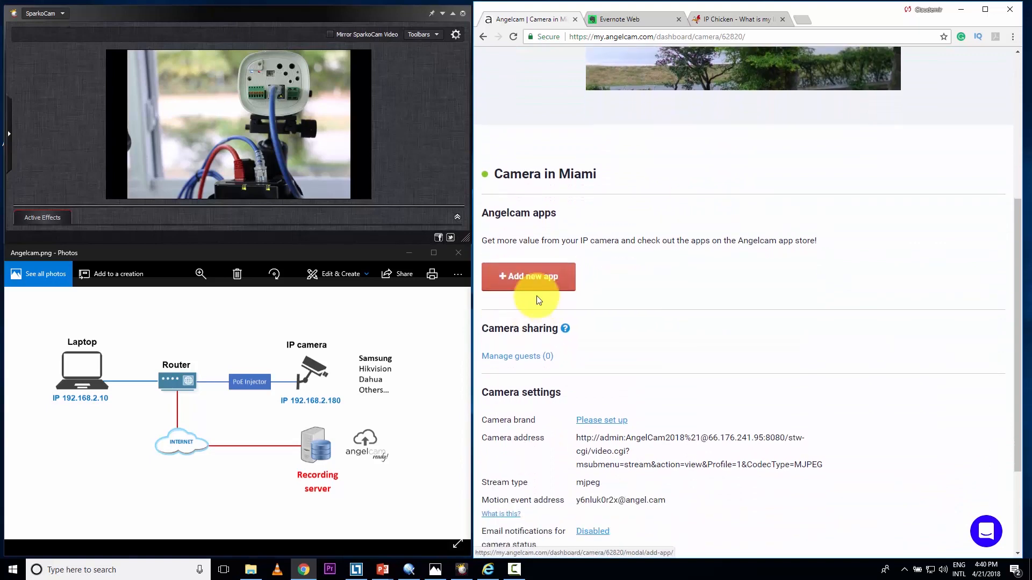
- Add the Cloud Recording app on the Mini 3 monthly plan and proceed to payment
{"action": "left_click", "coordinate": [528, 276]}
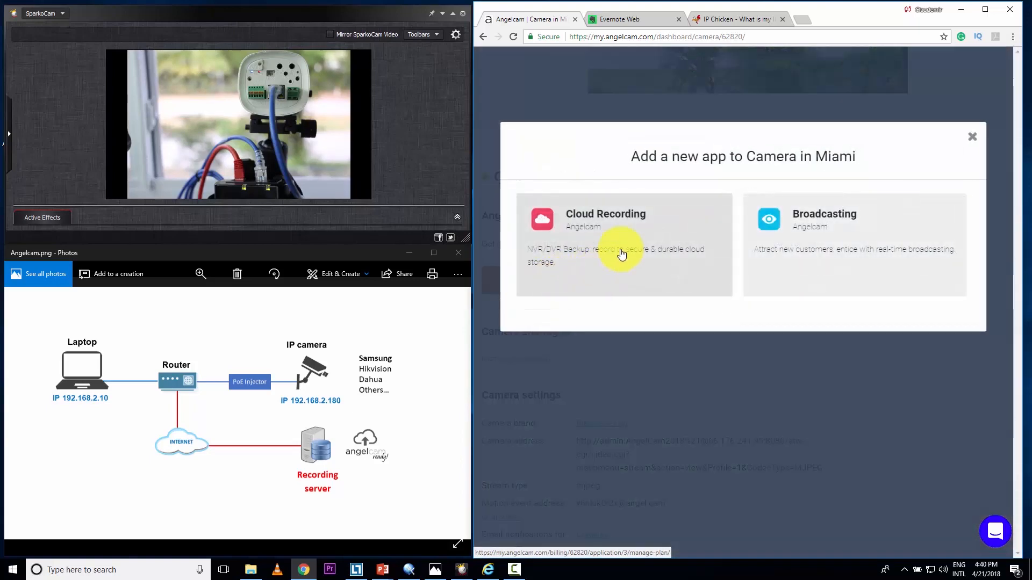
{"action": "left_click", "coordinate": [624, 245]}
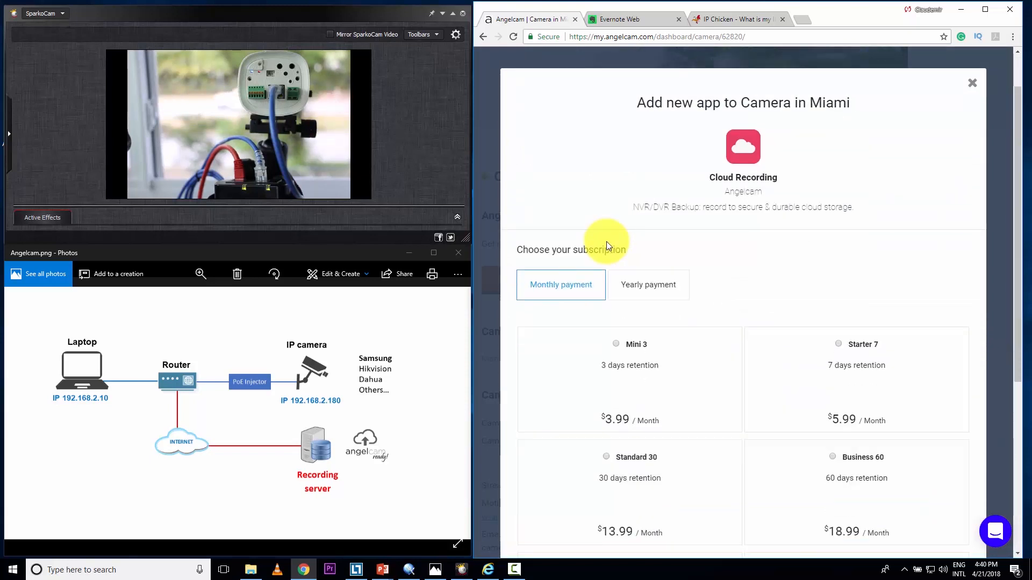
{"action": "scroll", "scroll_direction": "down", "scroll_amount": 3}
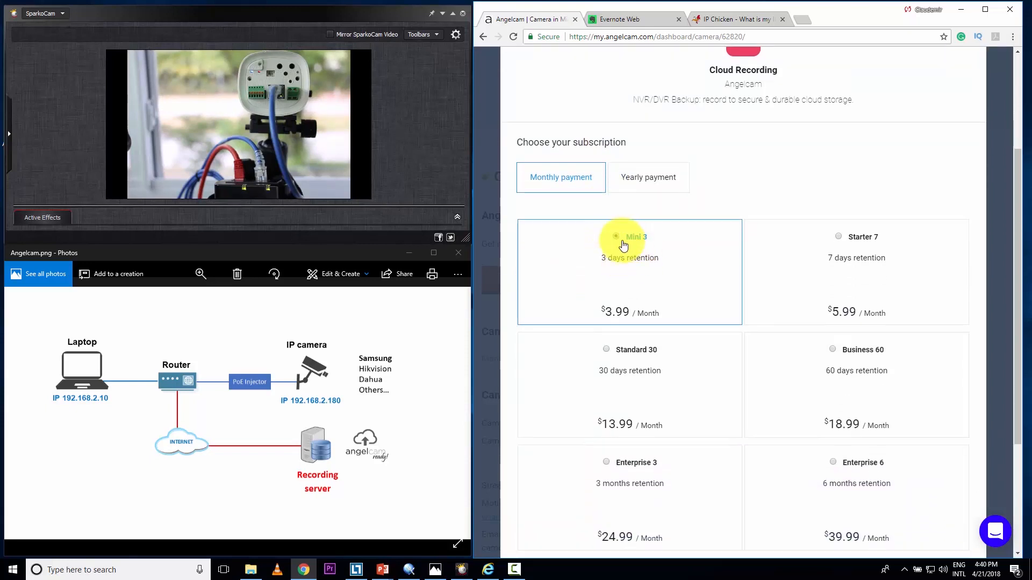
{"action": "left_click", "coordinate": [615, 237]}
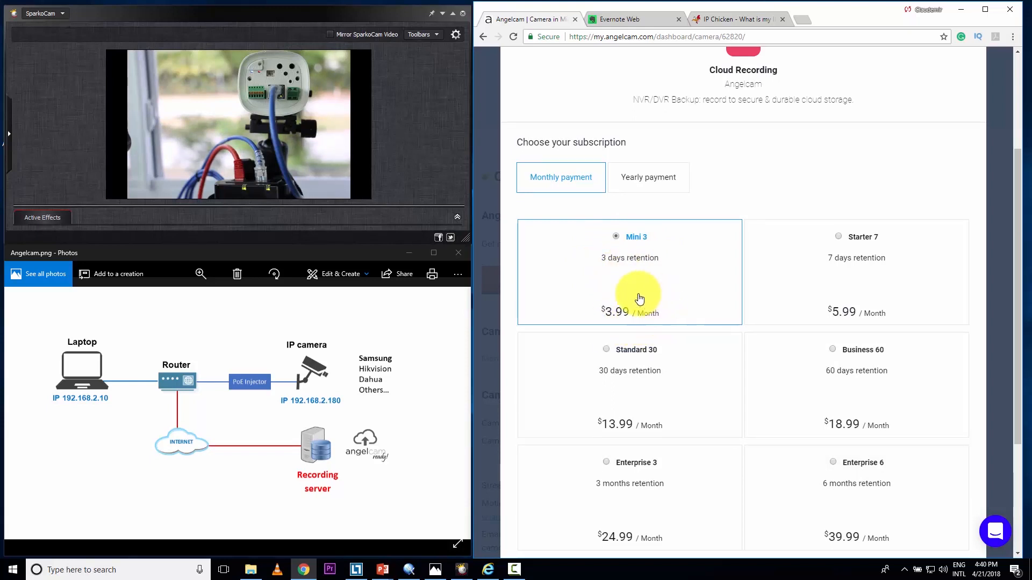
{"action": "scroll", "scroll_direction": "down", "scroll_amount": 3}
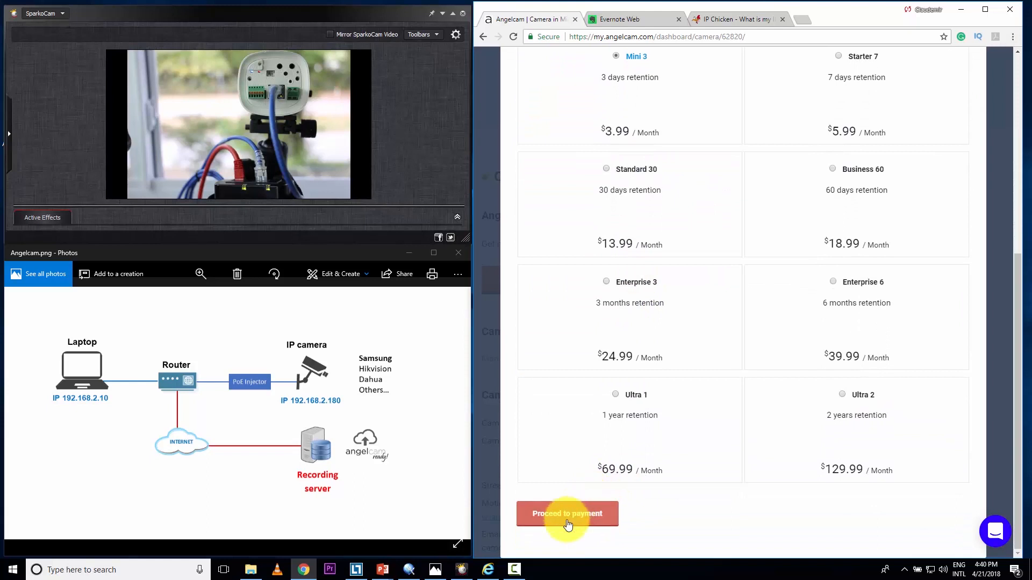
{"action": "left_click", "coordinate": [568, 514]}
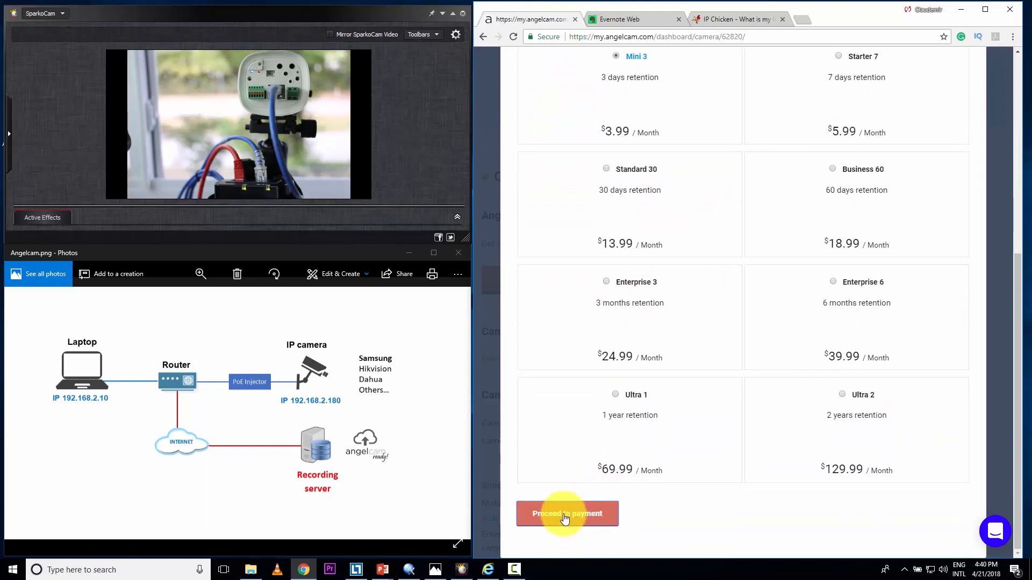
{"action": "left_click", "coordinate": [566, 514]}
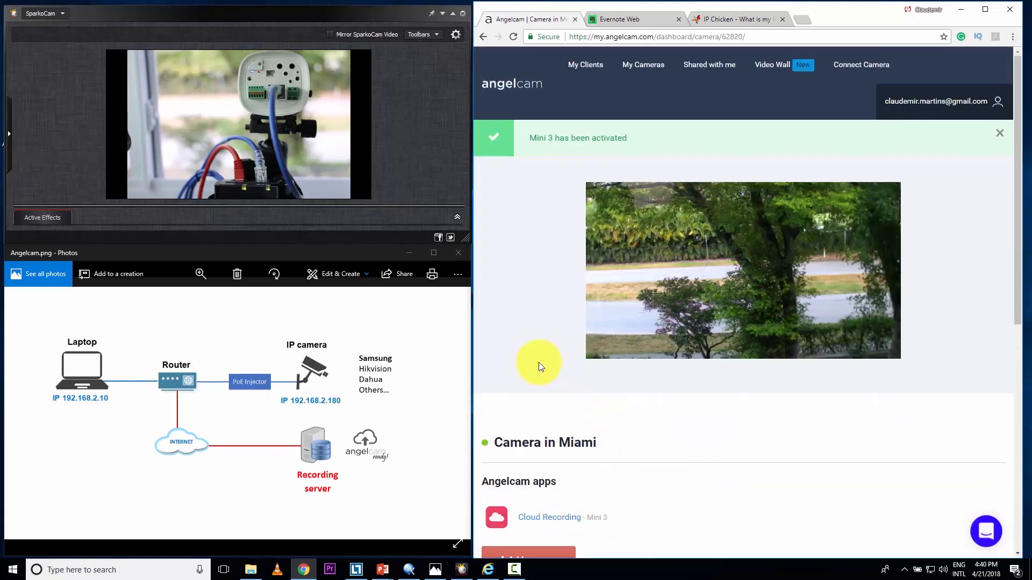
{"action": "scroll", "scroll_direction": "down", "scroll_amount": 3}
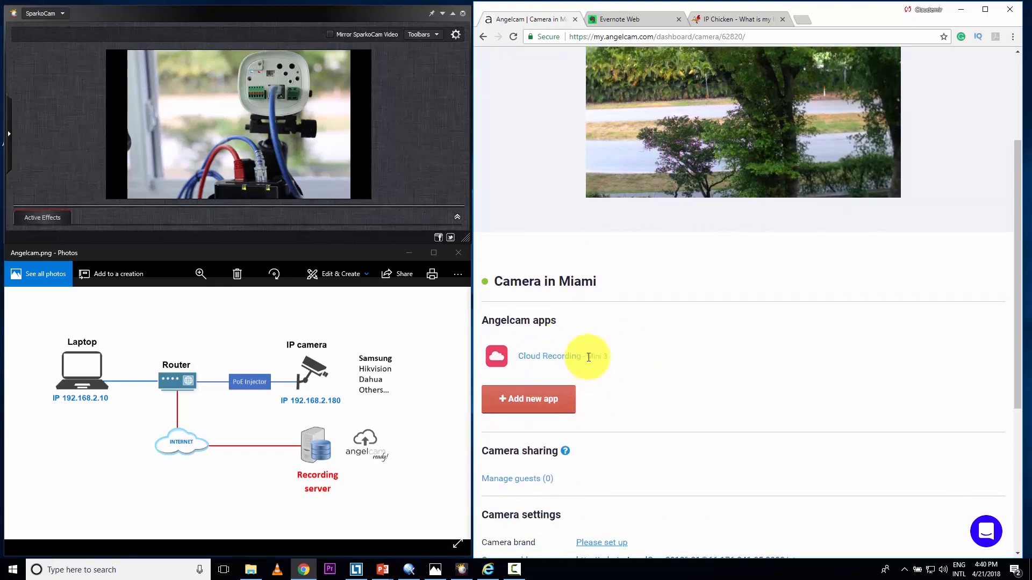
- Add the Broadcasting app on the Free plan to Camera in Miami and activate it
{"action": "scroll", "scroll_direction": "down", "scroll_amount": 3}
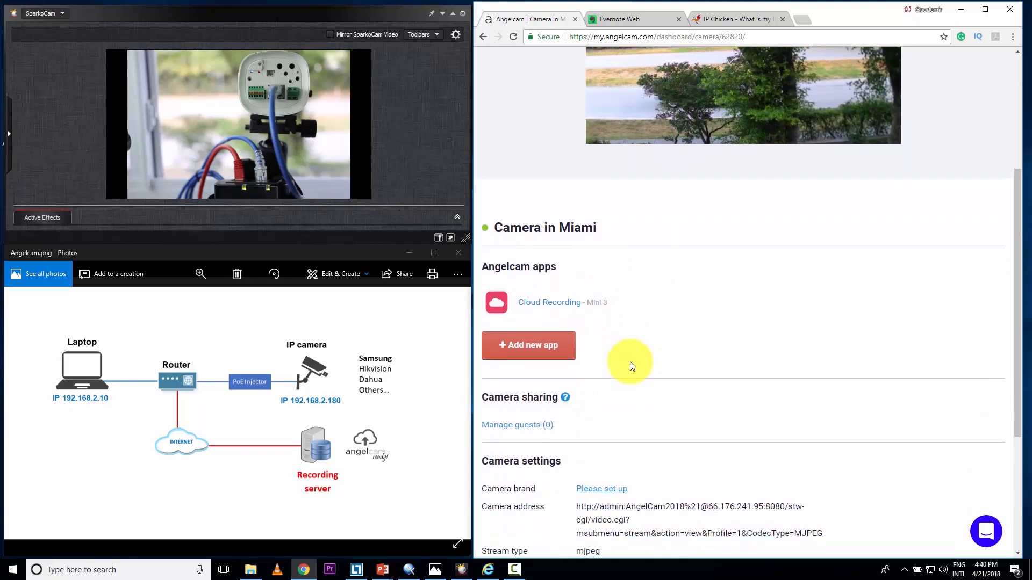
{"action": "left_click", "coordinate": [528, 345]}
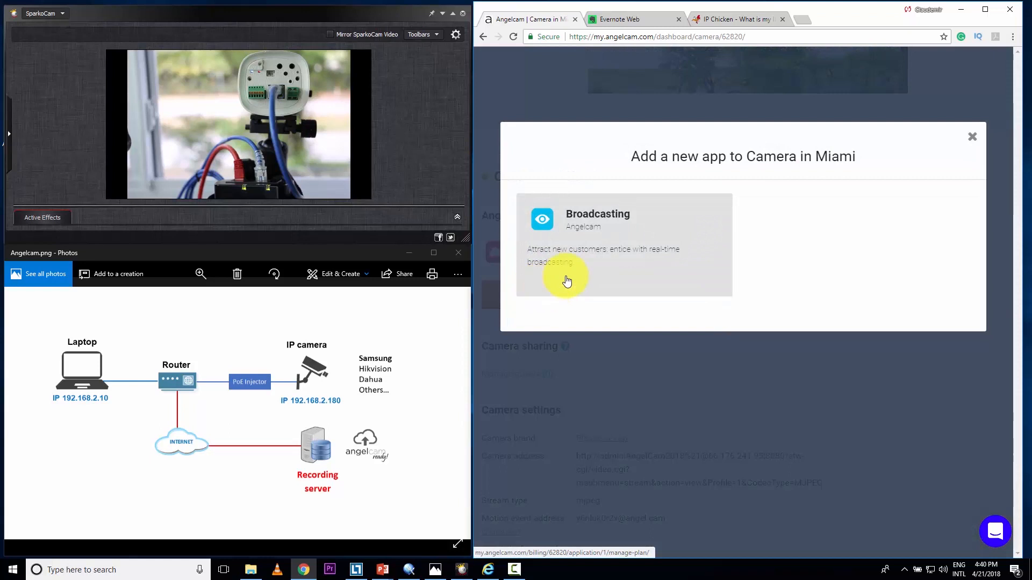
{"action": "left_click", "coordinate": [624, 237]}
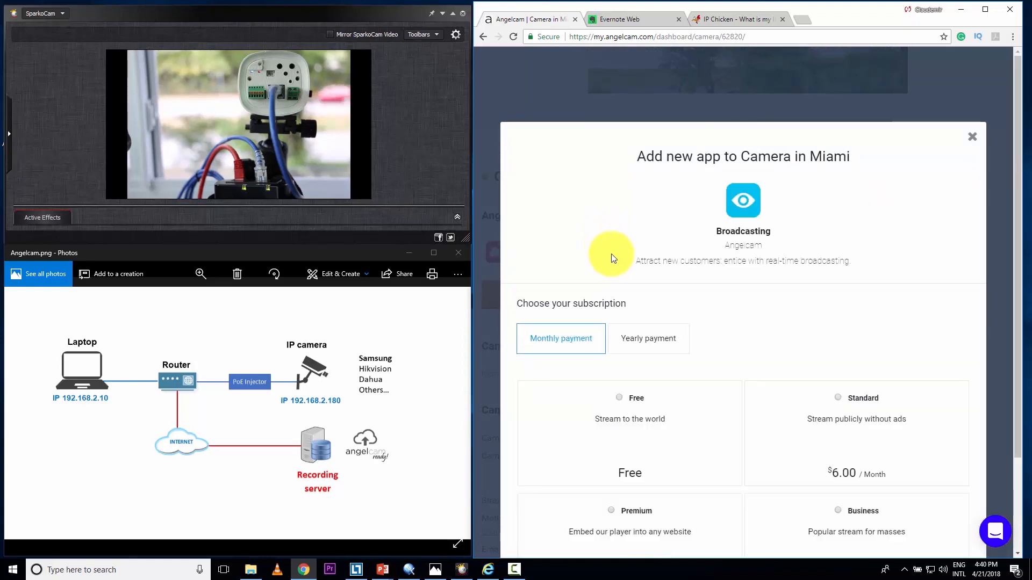
{"action": "scroll", "scroll_direction": "down", "scroll_amount": 3}
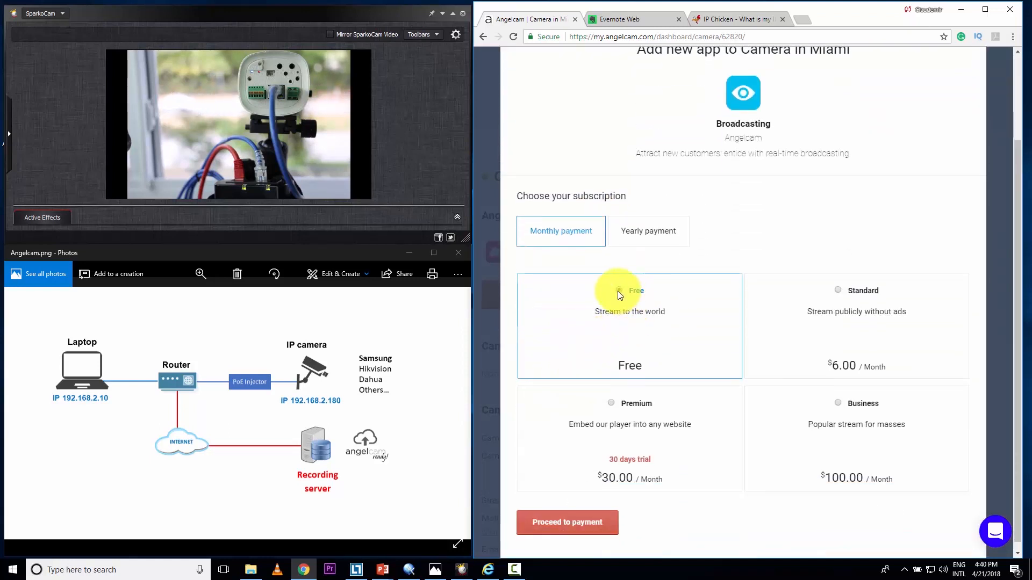
{"action": "left_click", "coordinate": [619, 290]}
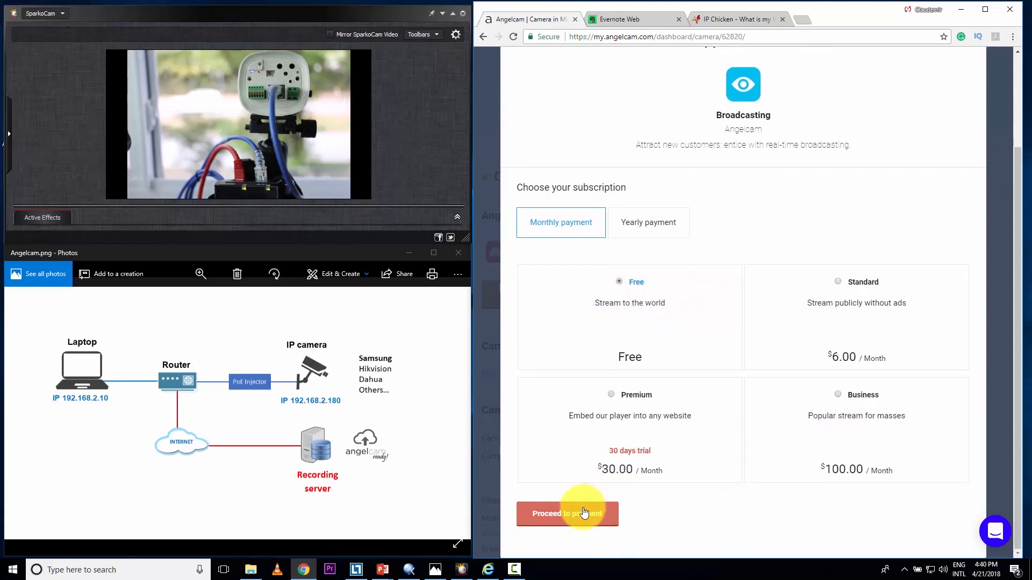
{"action": "left_click", "coordinate": [567, 514]}
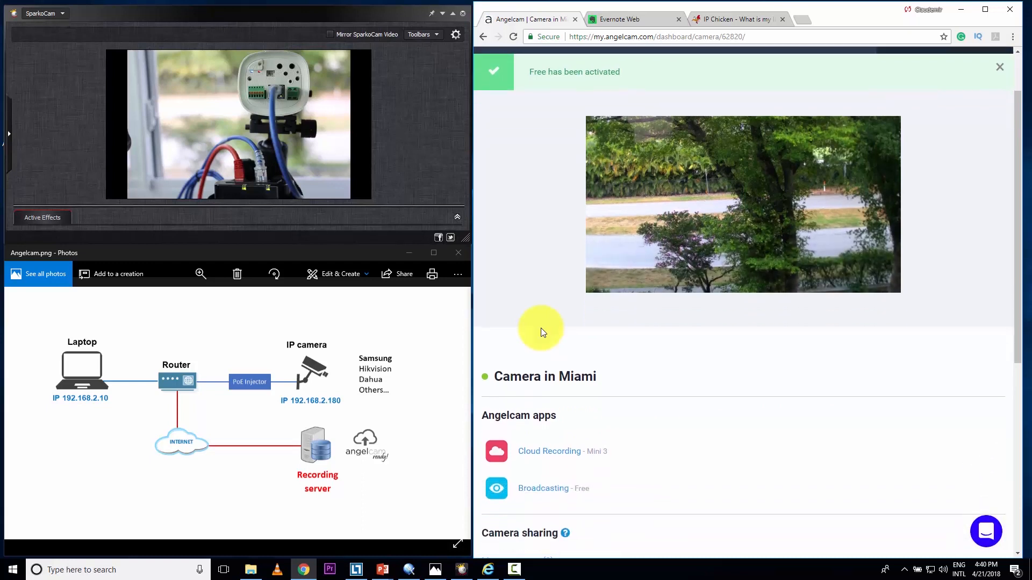
{"action": "scroll", "scroll_direction": "down", "scroll_amount": 3}
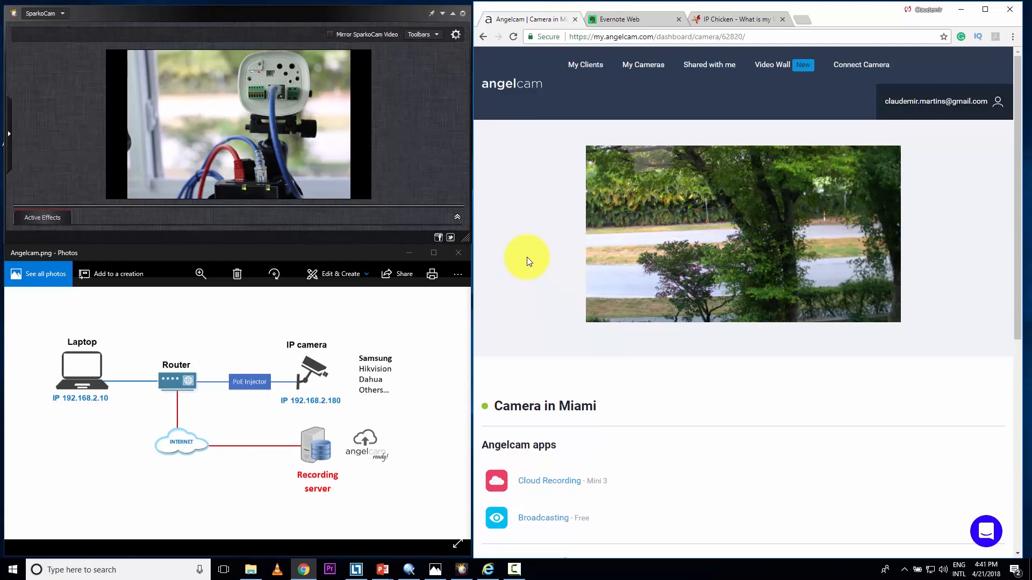
{"action": "scroll", "scroll_direction": "down", "scroll_amount": 3}
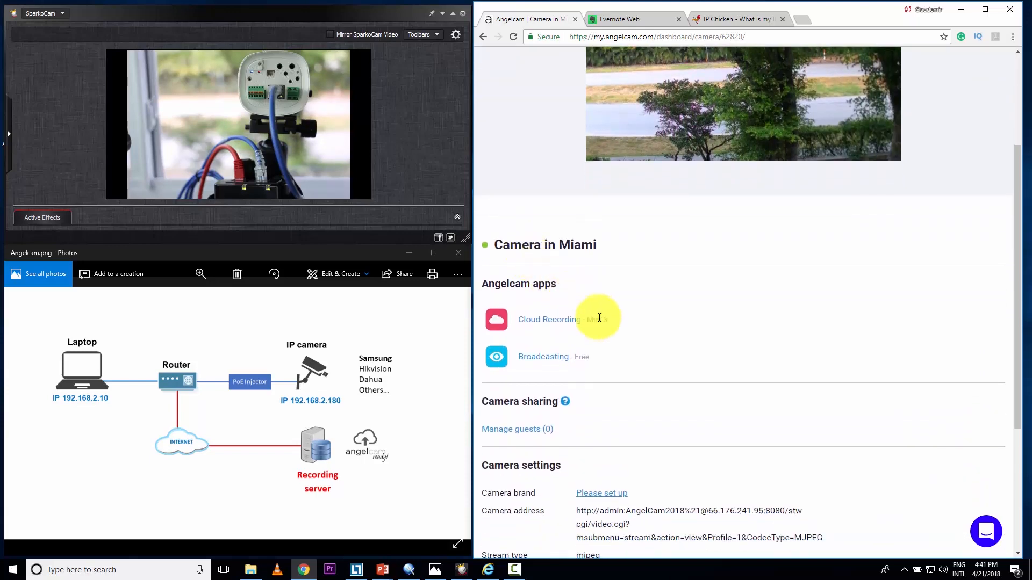
{"action": "scroll", "scroll_direction": "down", "scroll_amount": 3}
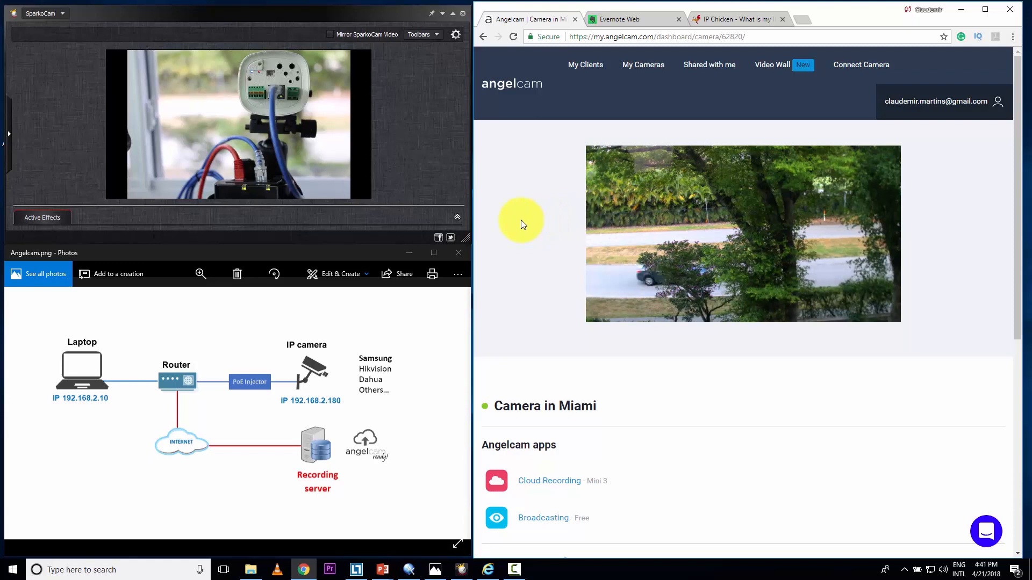
{"action": "mouse_move", "coordinate": [567, 461]}
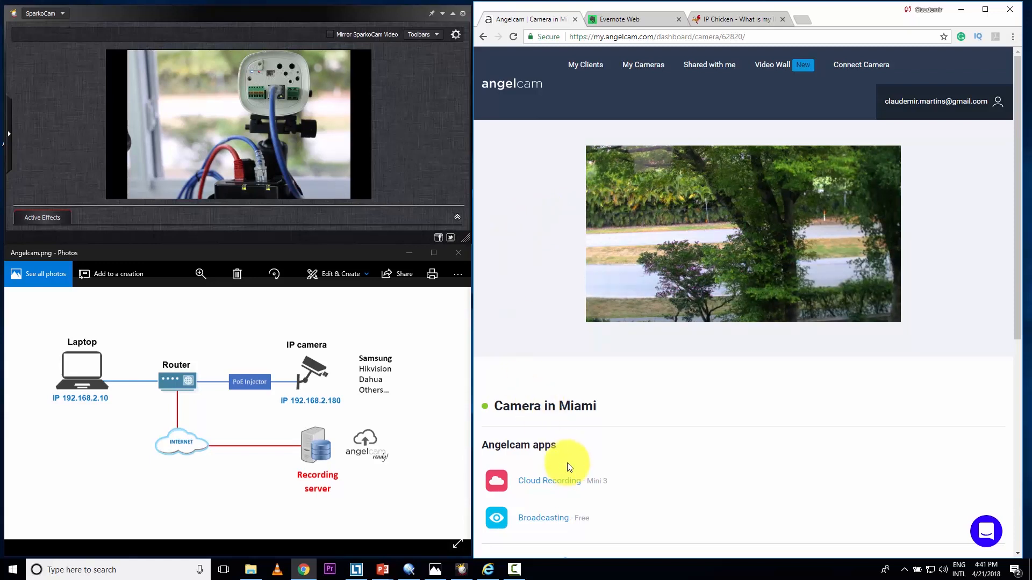
{"action": "mouse_move", "coordinate": [567, 457]}
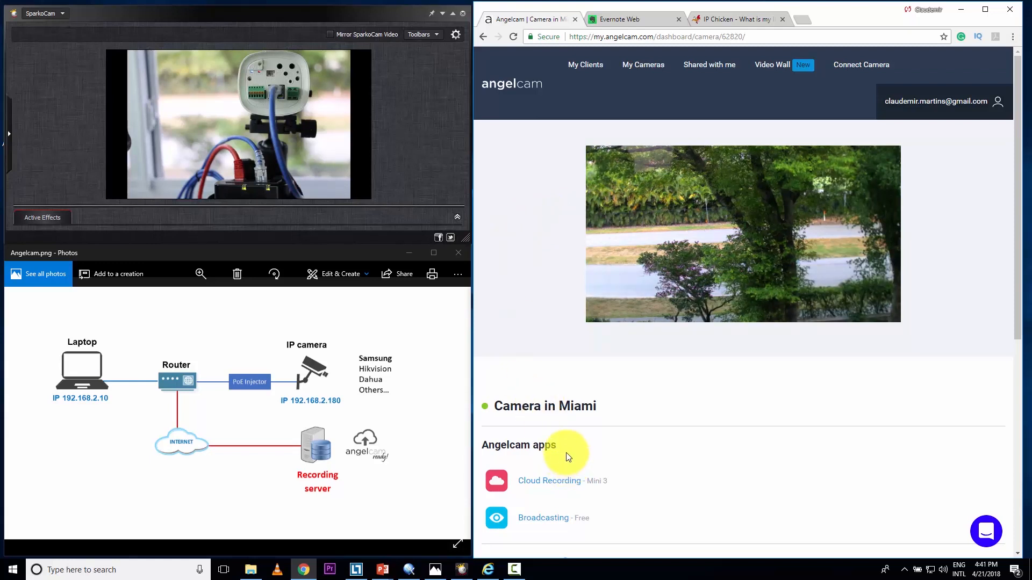
{"action": "mouse_move", "coordinate": [544, 518]}
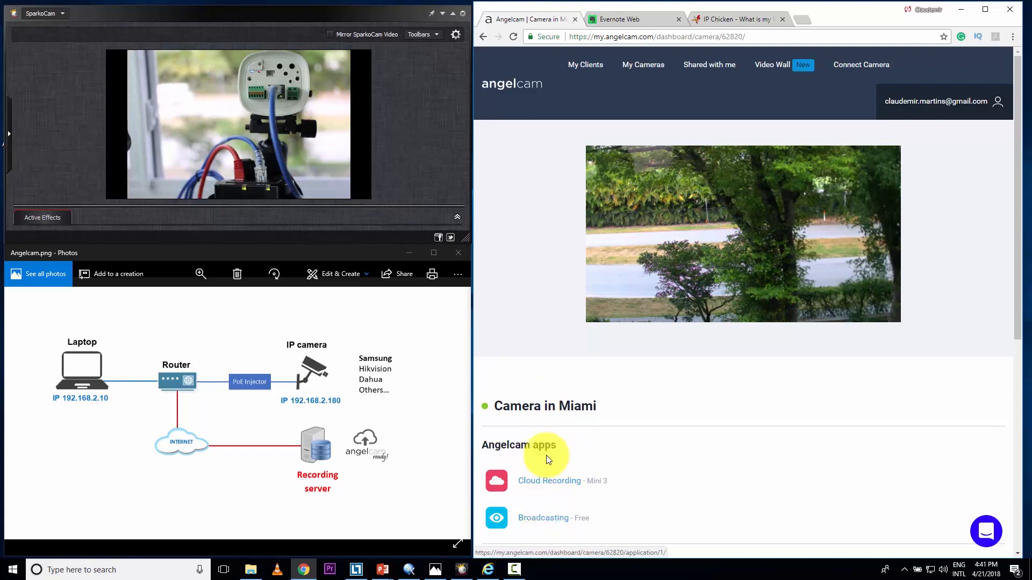
{"action": "mouse_move", "coordinate": [534, 283]}
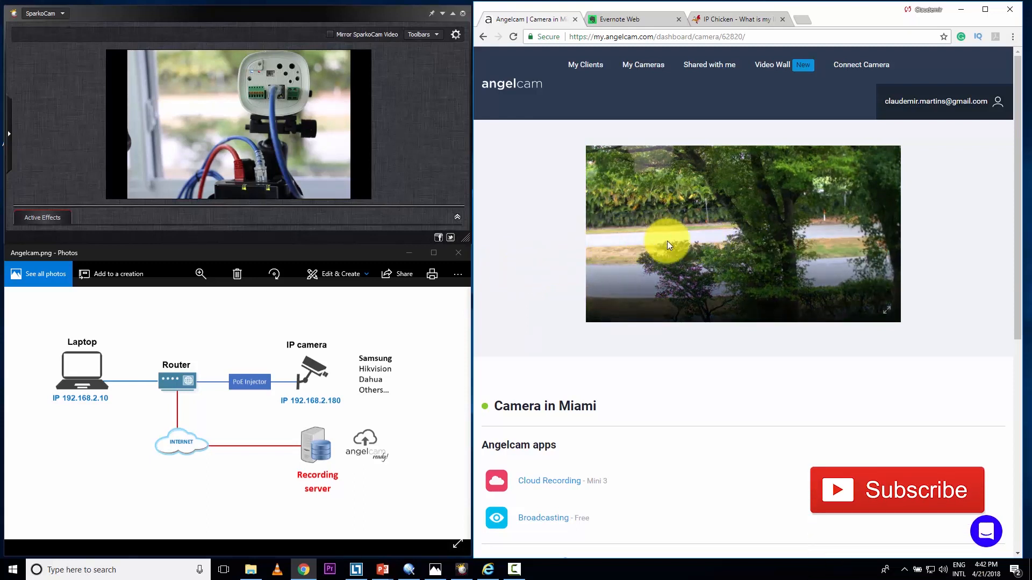
{"action": "mouse_move", "coordinate": [541, 247]}
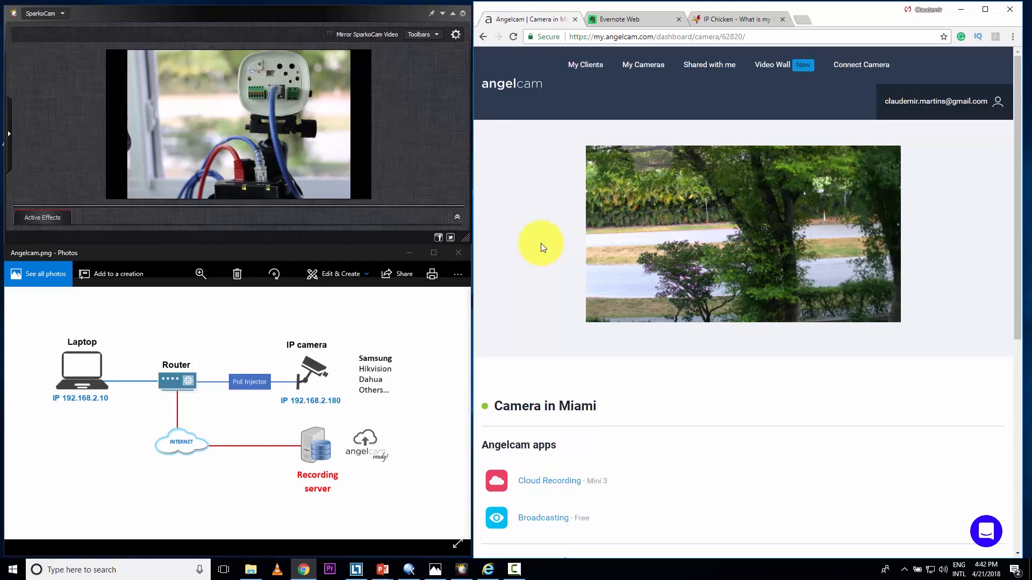
{"action": "scroll", "scroll_direction": "down", "scroll_amount": 3}
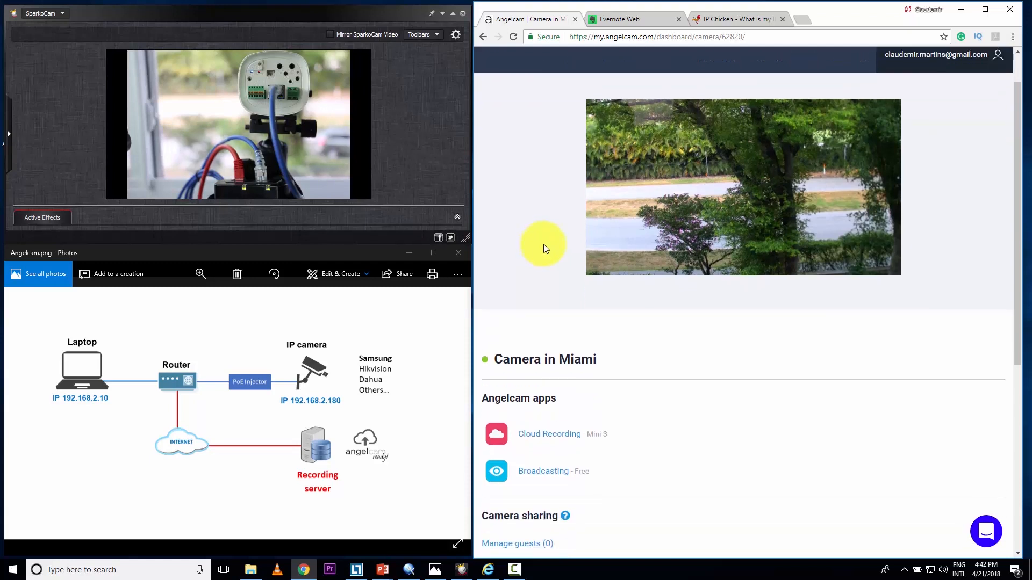
{"action": "scroll", "scroll_direction": "down", "scroll_amount": 3}
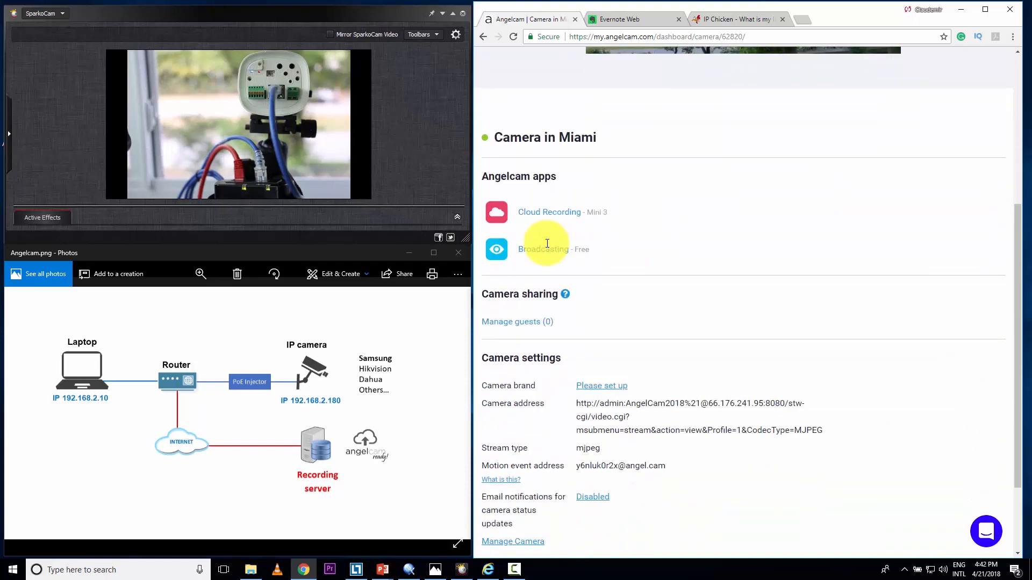
{"action": "scroll", "scroll_direction": "down", "scroll_amount": 3}
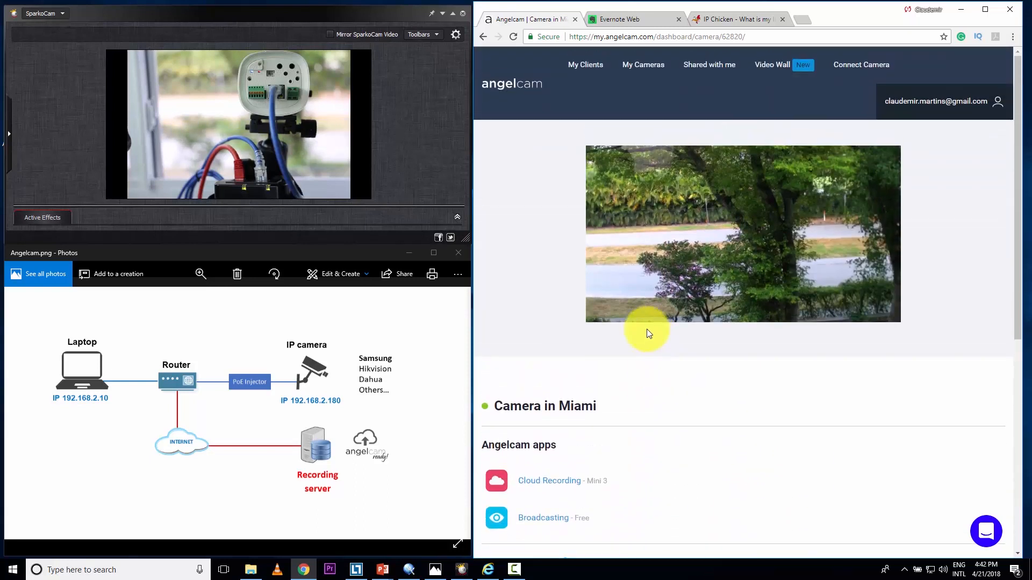
{"action": "mouse_move", "coordinate": [527, 247]}
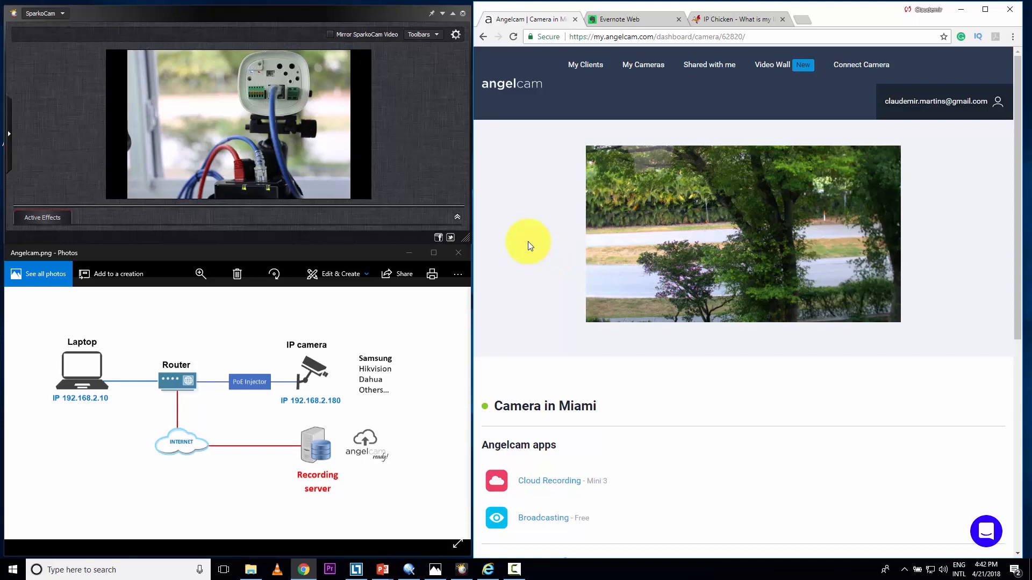